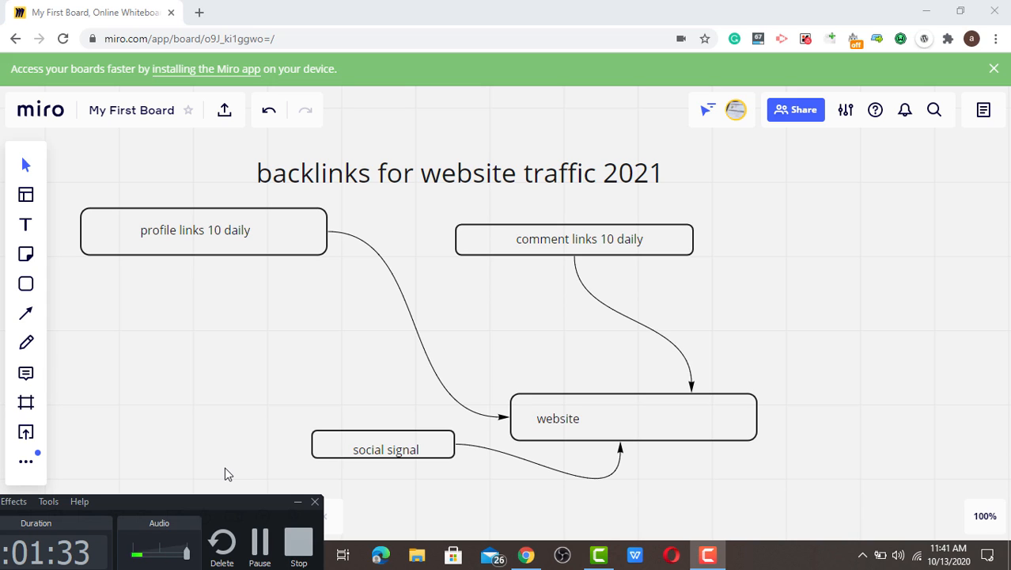
{"action": "mouse_move", "coordinate": [241, 263]}
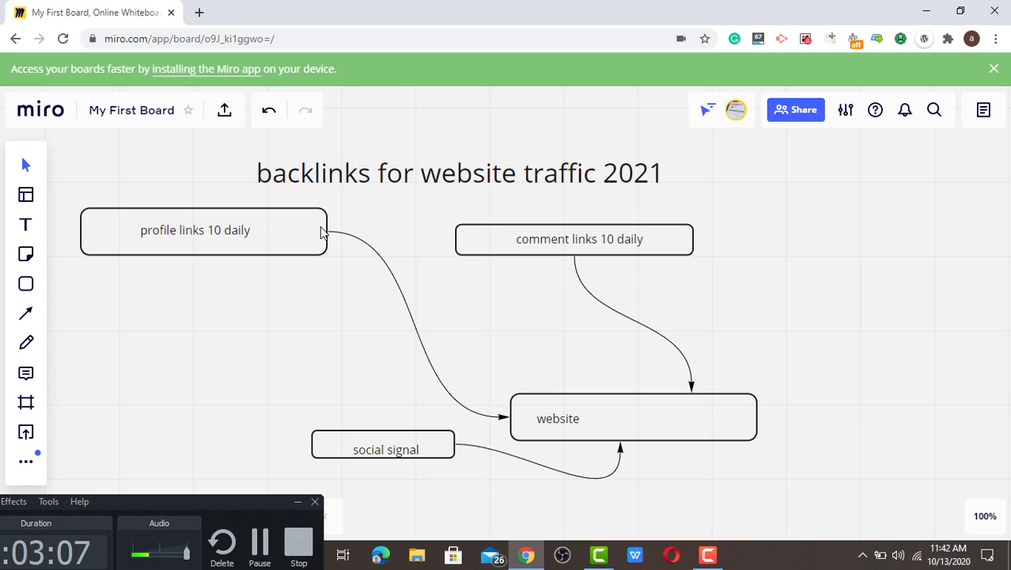
Step: Leave the board and start a new browser tab for Reddit
{"action": "left_click", "coordinate": [579, 237]}
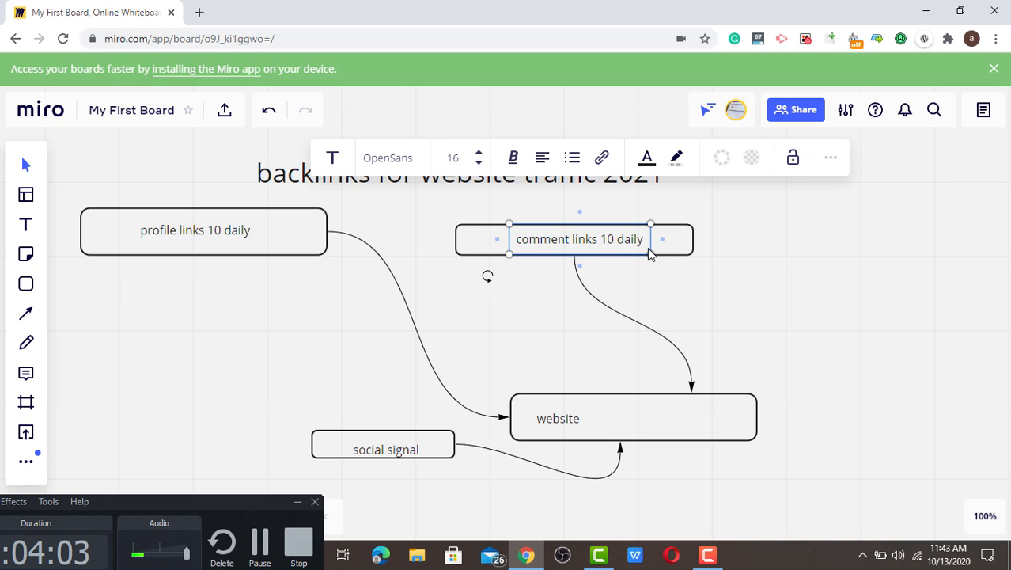
{"action": "mouse_move", "coordinate": [552, 405]}
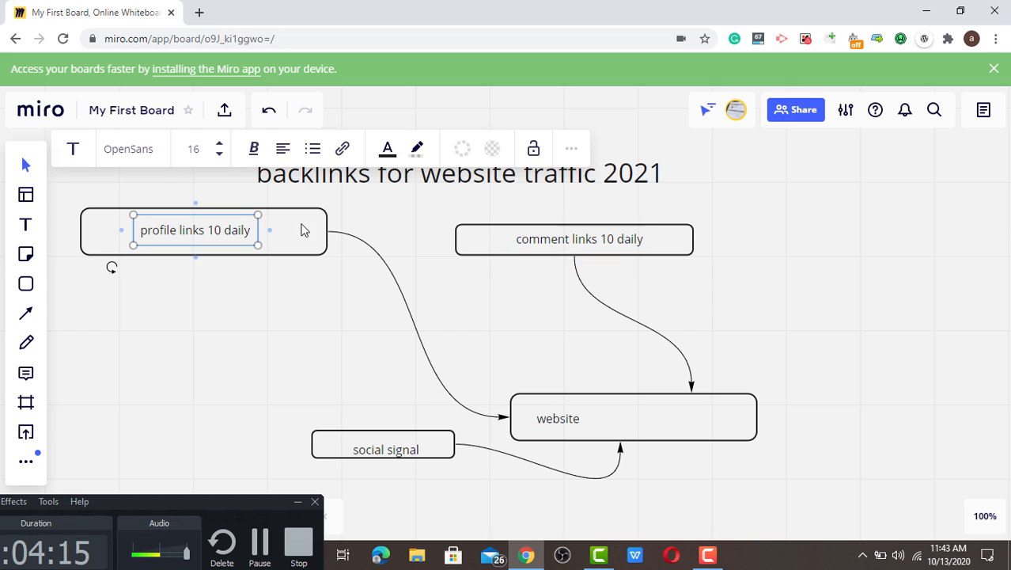
{"action": "left_click", "coordinate": [572, 237]}
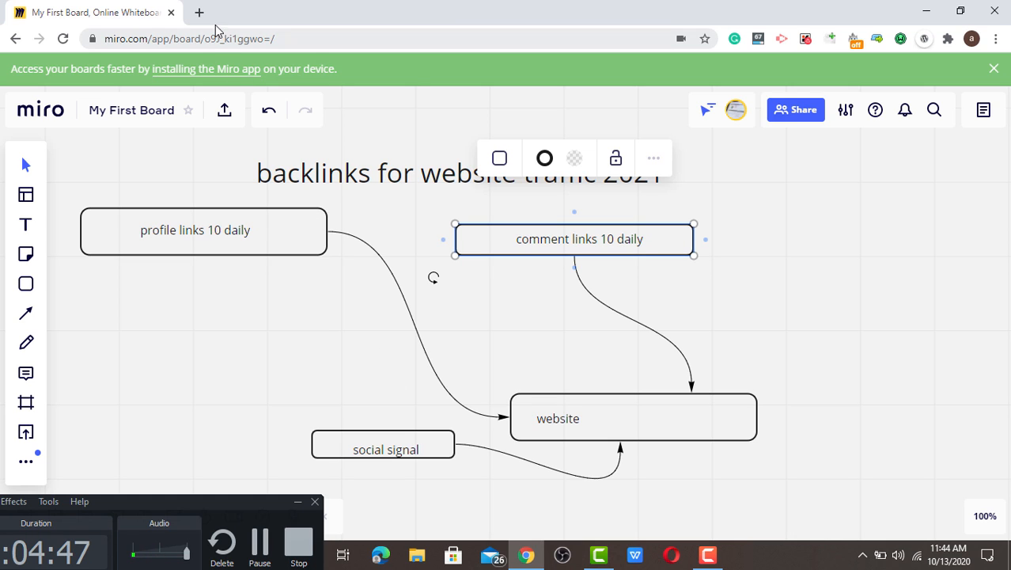
{"action": "left_click", "coordinate": [199, 13]}
{"action": "type", "text": "reddit.com"}
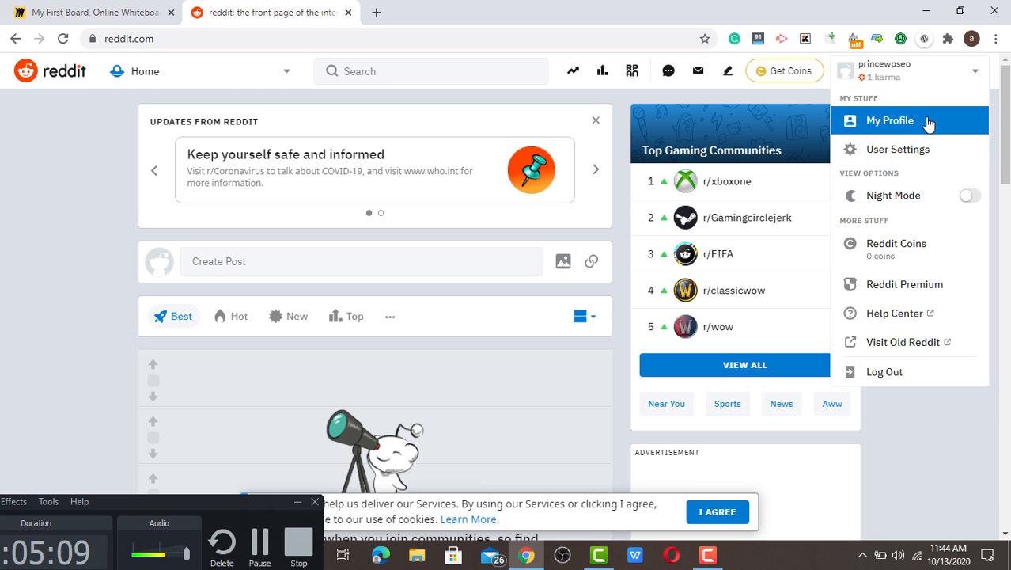
Step: Go to the Reddit profile page and begin a new post there
{"action": "left_click", "coordinate": [889, 120]}
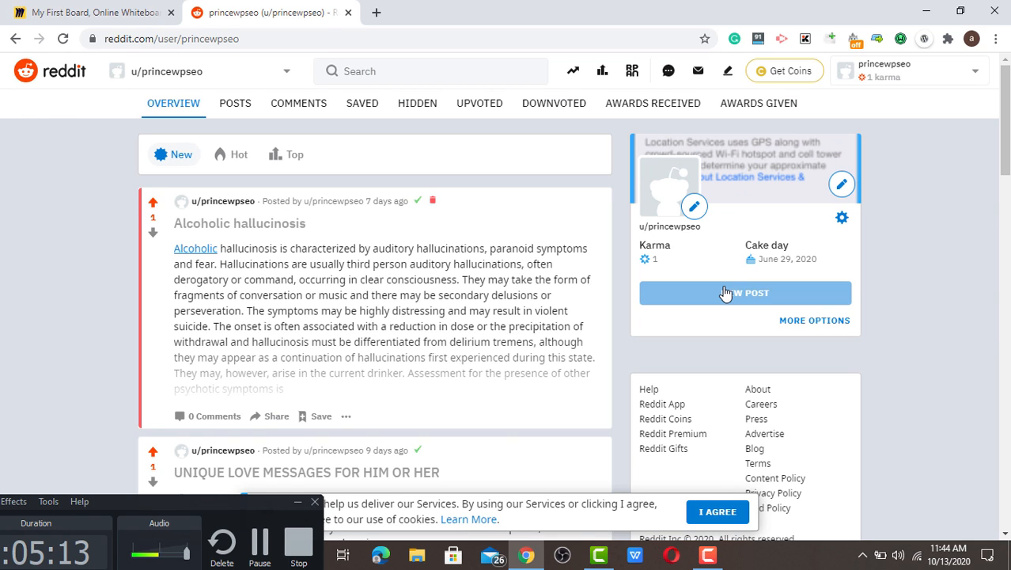
{"action": "left_click", "coordinate": [743, 293]}
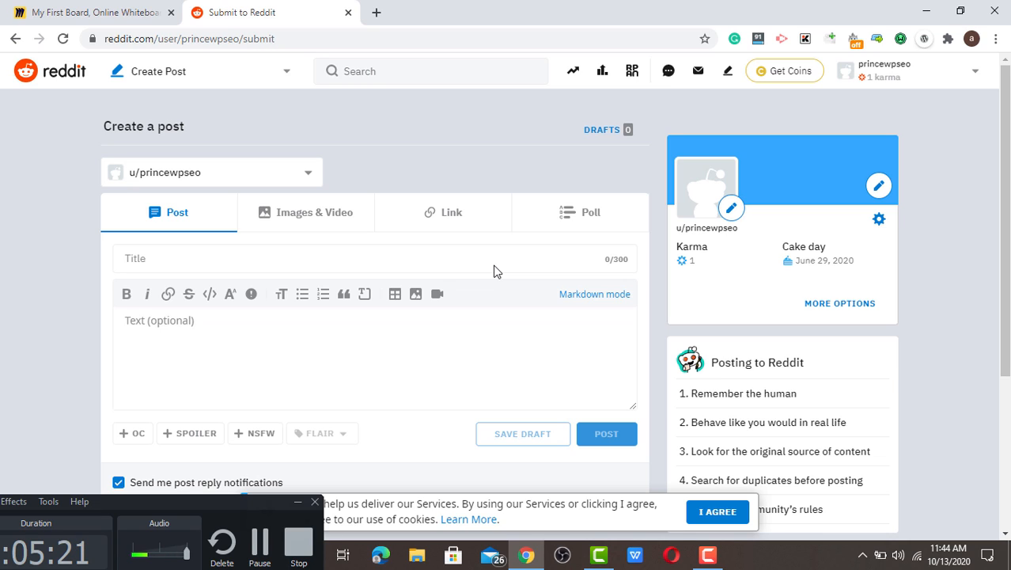
Step: Give the Reddit draft a placeholder title 'd' and dismiss the link form without inserting one
{"action": "left_click", "coordinate": [316, 258]}
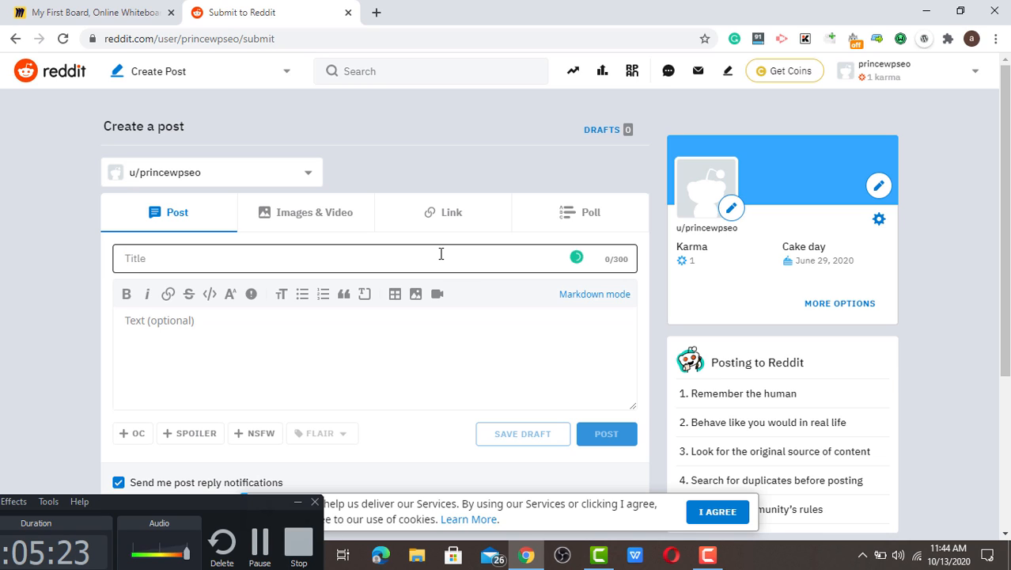
{"action": "type", "text": "d"}
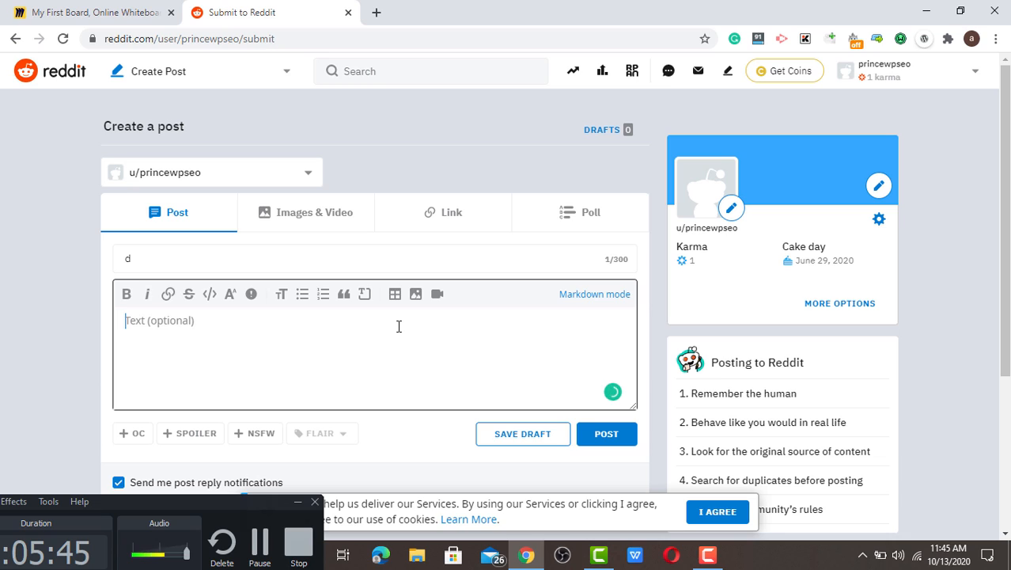
{"action": "mouse_move", "coordinate": [266, 348]}
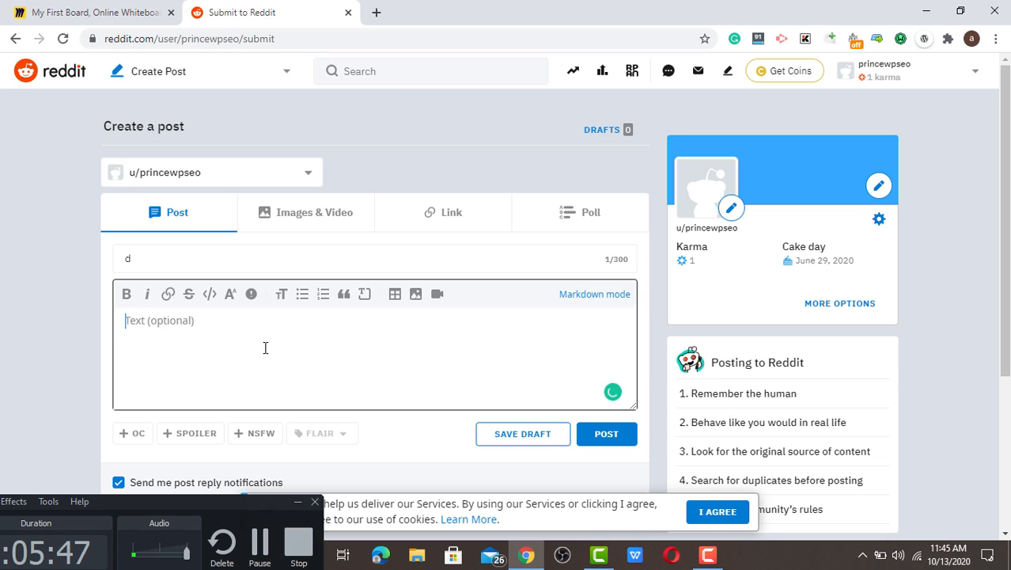
{"action": "mouse_move", "coordinate": [167, 292]}
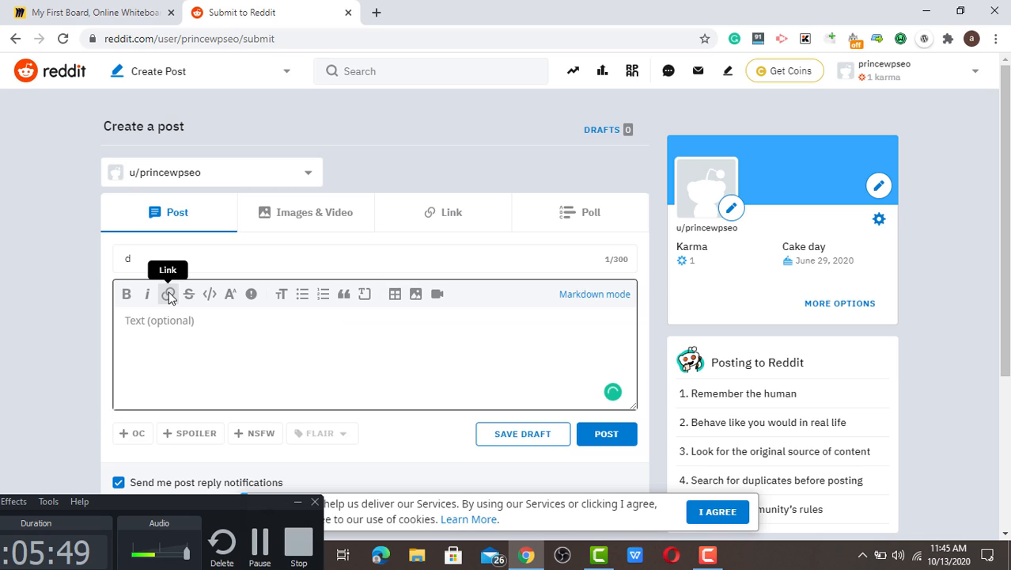
{"action": "left_click", "coordinate": [168, 293]}
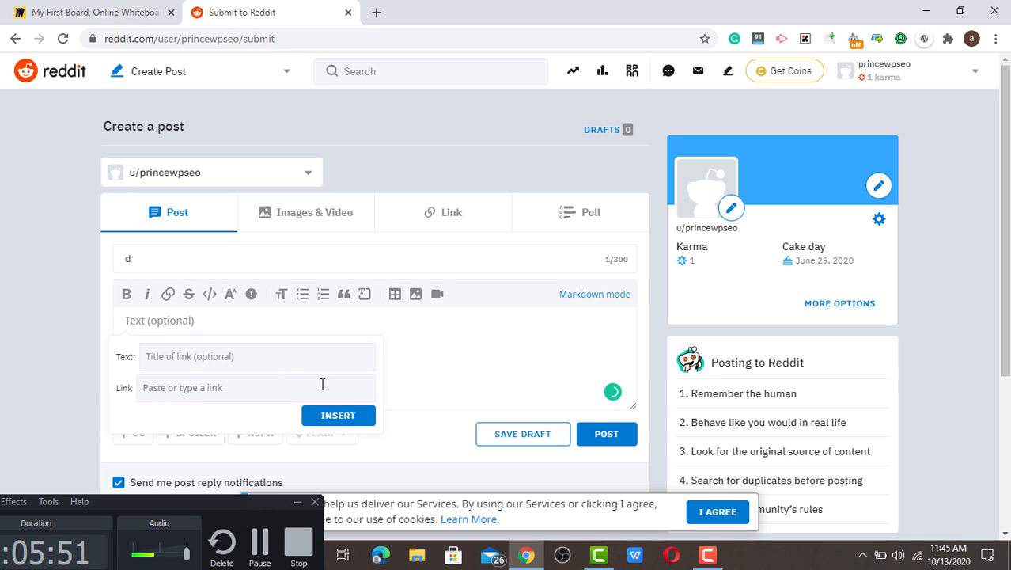
{"action": "mouse_move", "coordinate": [228, 377]}
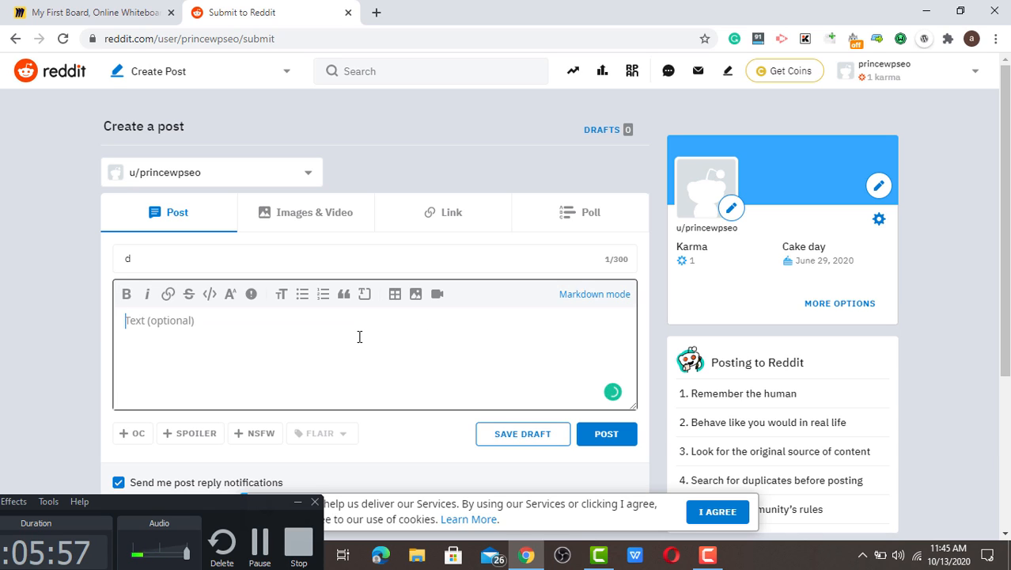
{"action": "left_click", "coordinate": [90, 13]}
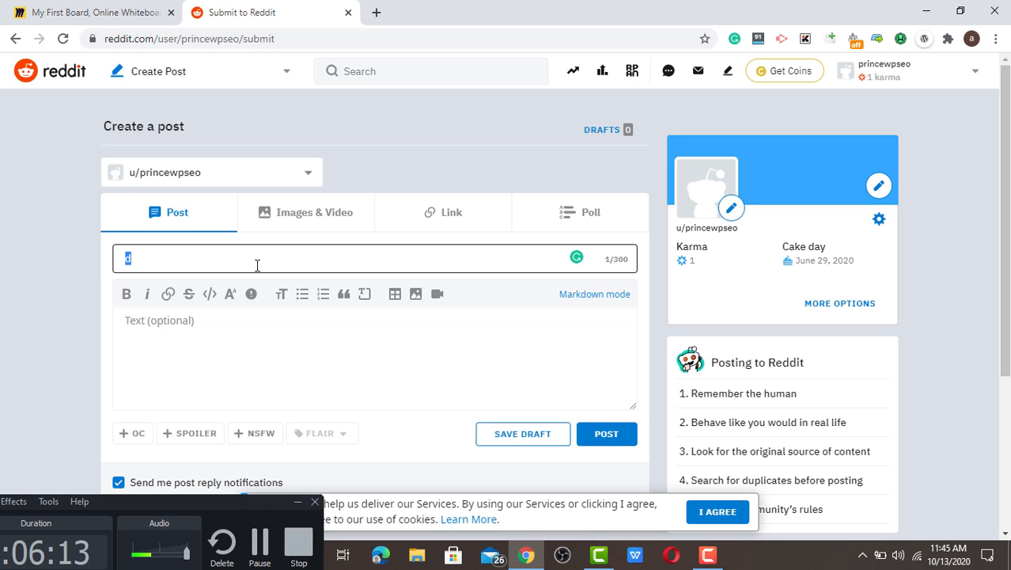
{"action": "mouse_move", "coordinate": [395, 499]}
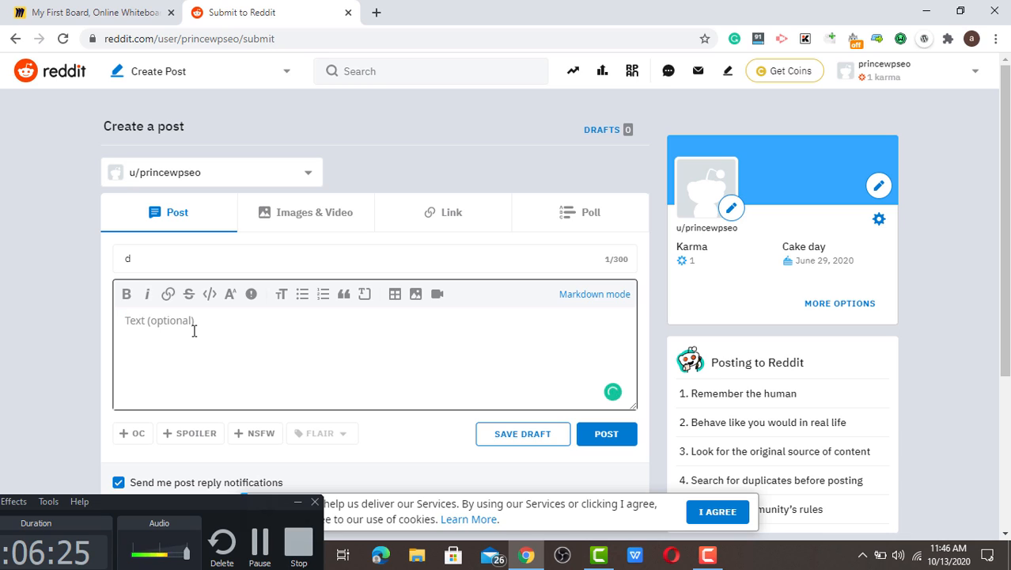
{"action": "mouse_move", "coordinate": [134, 323]}
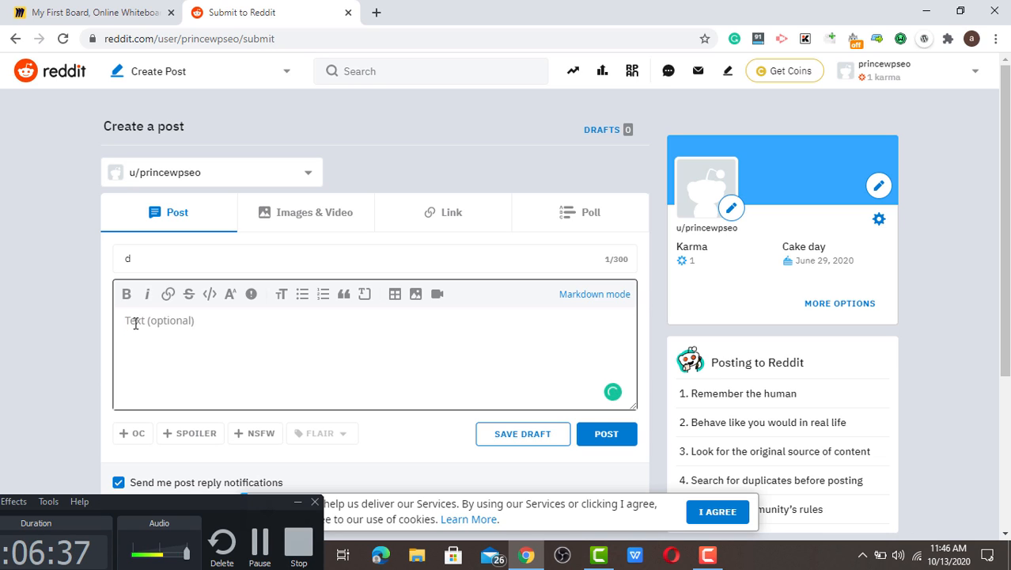
{"action": "mouse_move", "coordinate": [101, 76]}
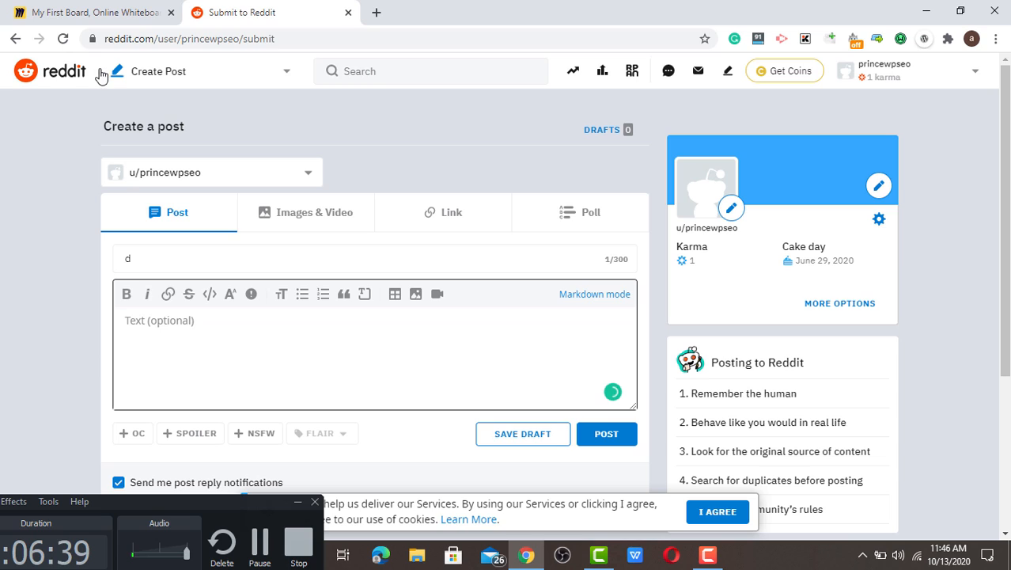
Step: Draw a fifth box right of comment links on the Miro board, ready for text, then leave for a new tab
{"action": "left_click", "coordinate": [90, 12]}
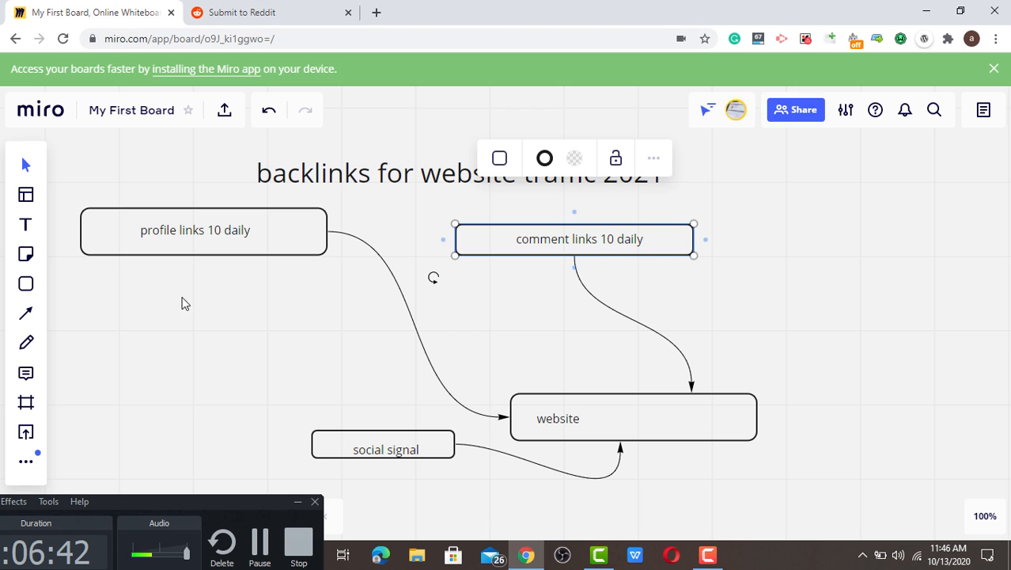
{"action": "left_click", "coordinate": [25, 283]}
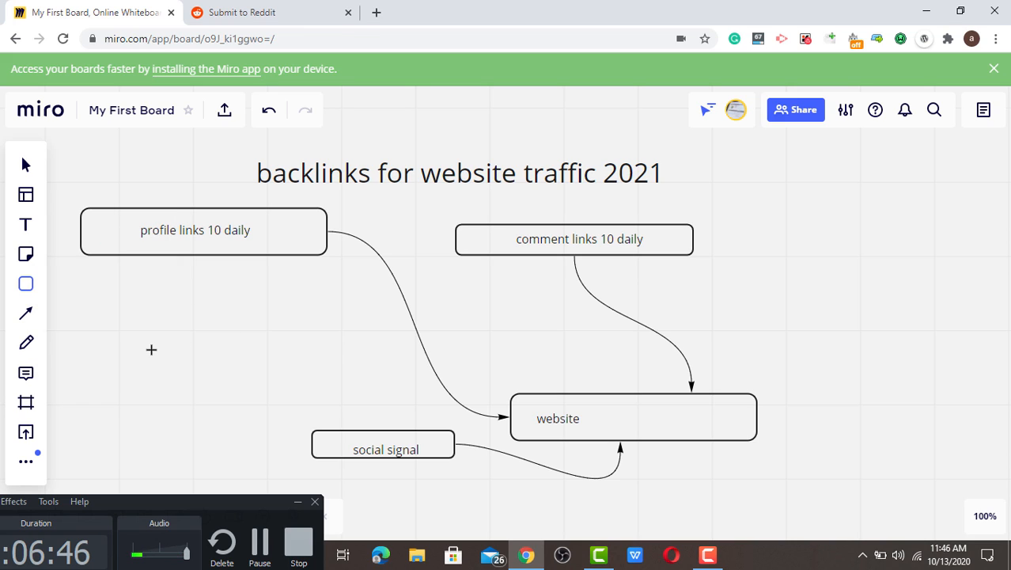
{"action": "mouse_move", "coordinate": [757, 287]}
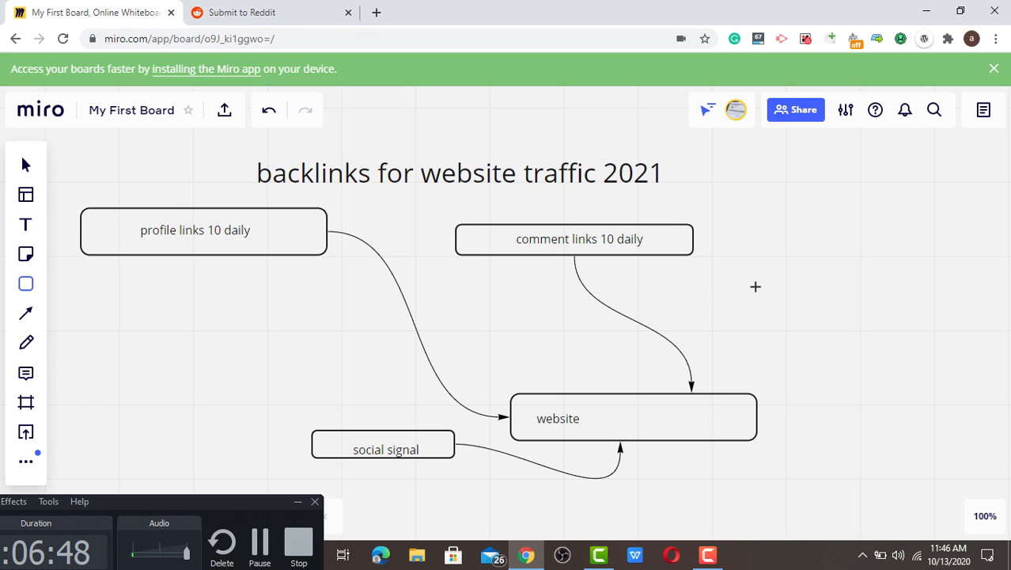
{"action": "left_click_drag", "start_coordinate": [756, 286], "coordinate": [924, 325]}
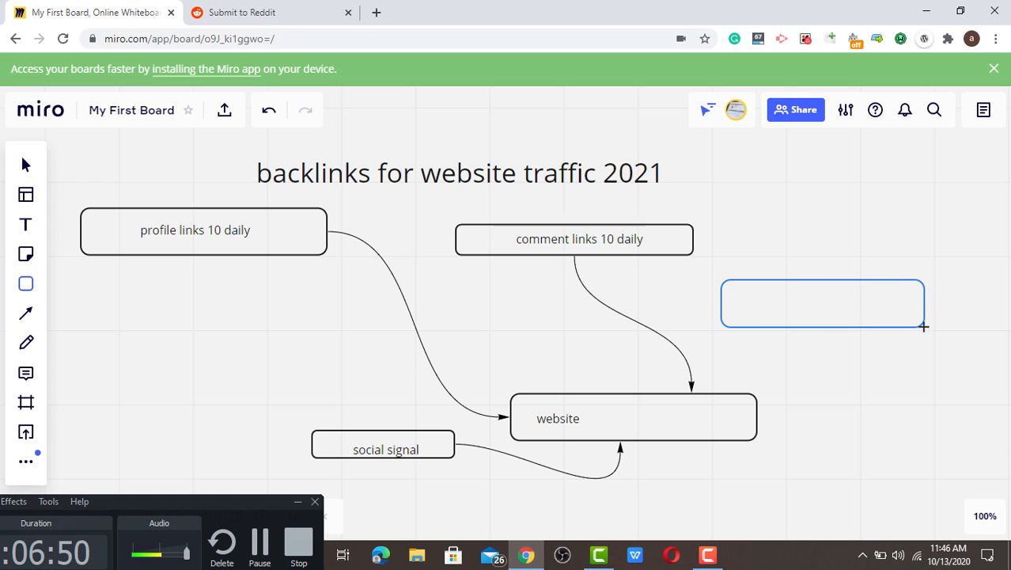
{"action": "left_click", "coordinate": [823, 304]}
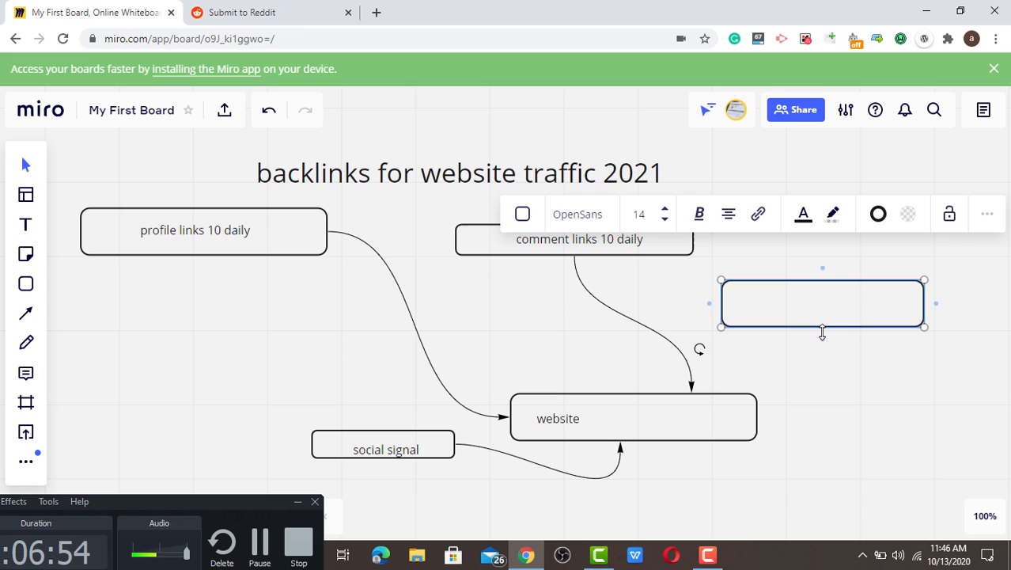
{"action": "left_click", "coordinate": [823, 304]}
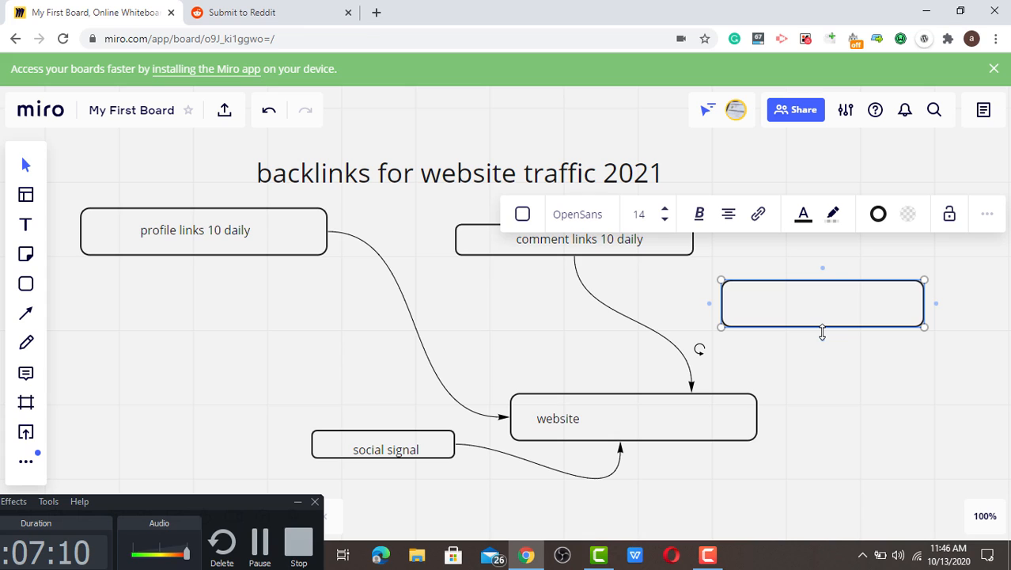
{"action": "mouse_move", "coordinate": [826, 339]}
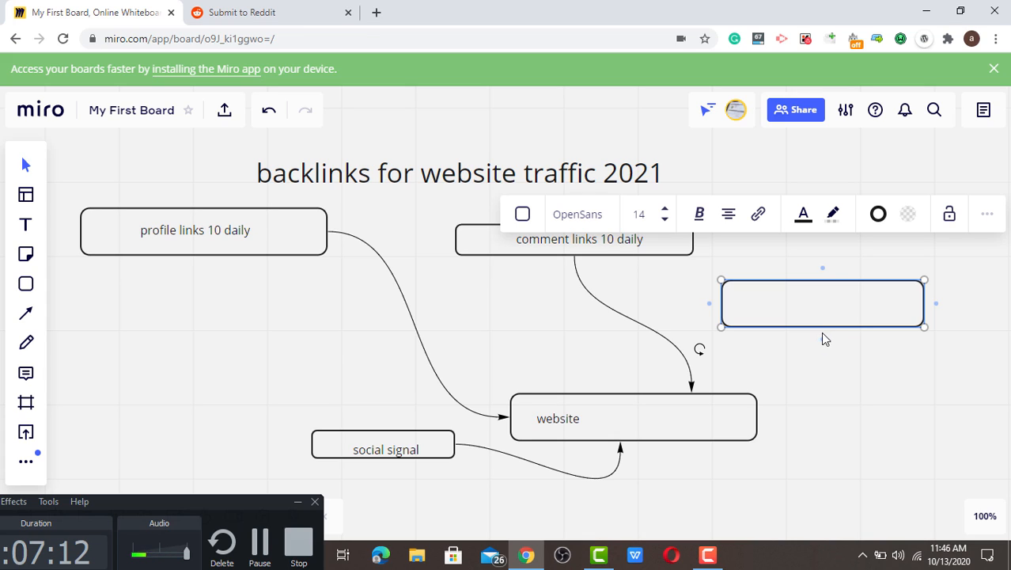
{"action": "left_click", "coordinate": [823, 303]}
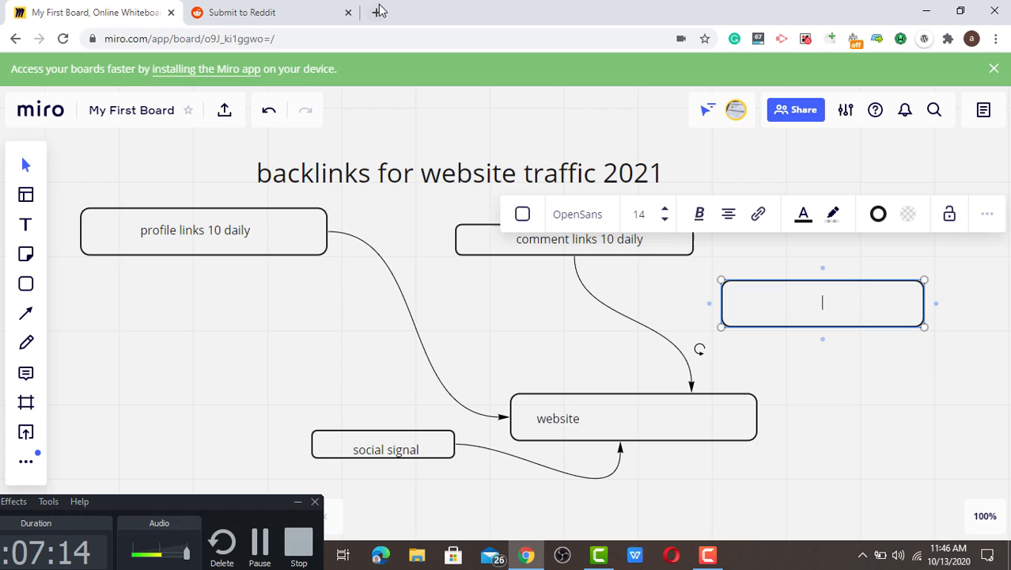
{"action": "left_click", "coordinate": [554, 12]}
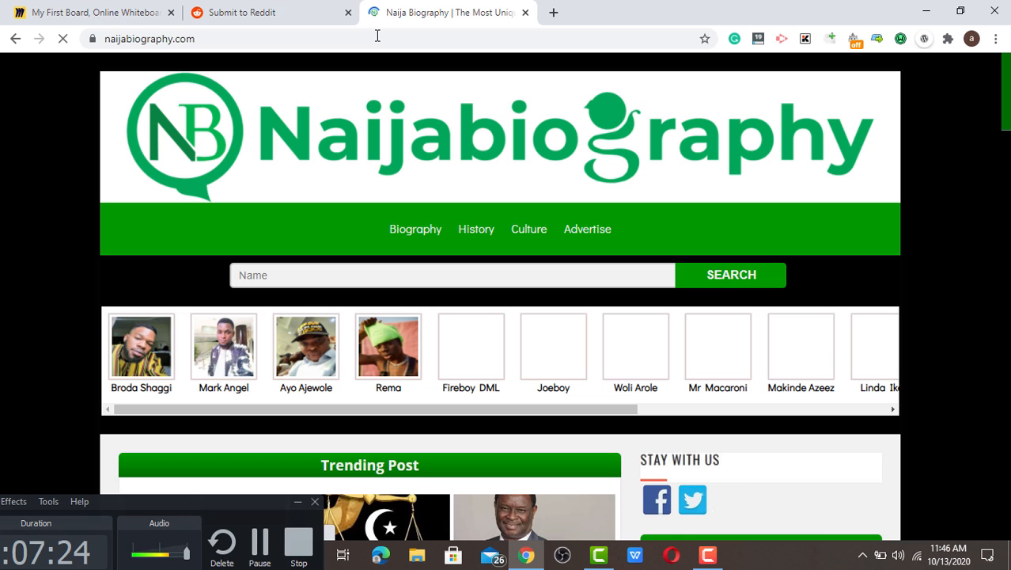
Step: Show MozBar link and authority metrics on the Naijabiography homepage, scrolling to its footer
{"action": "scroll", "scroll_direction": "down", "scroll_amount": 3}
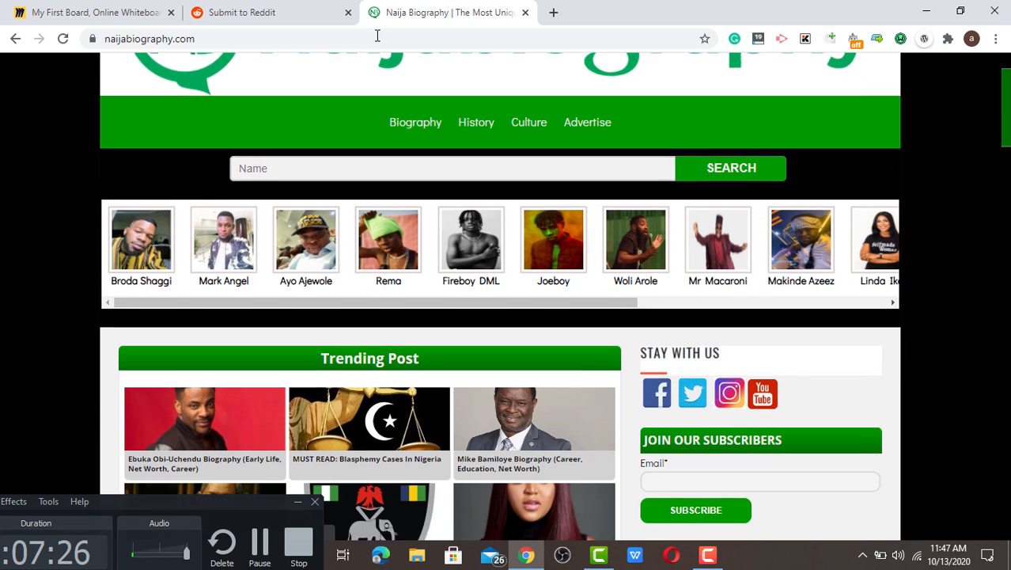
{"action": "scroll", "scroll_direction": "down", "scroll_amount": 3}
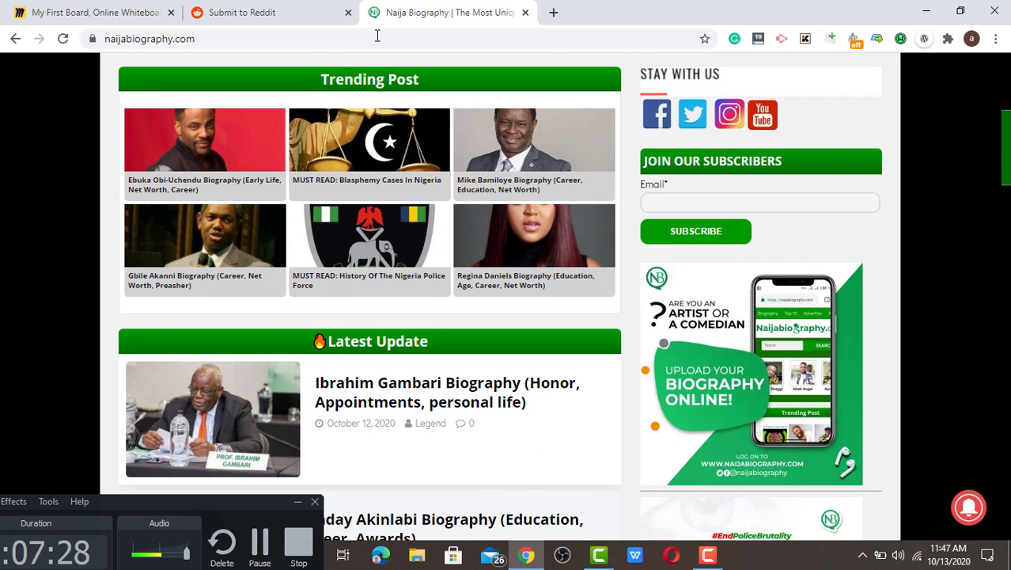
{"action": "scroll", "scroll_direction": "down", "scroll_amount": 3}
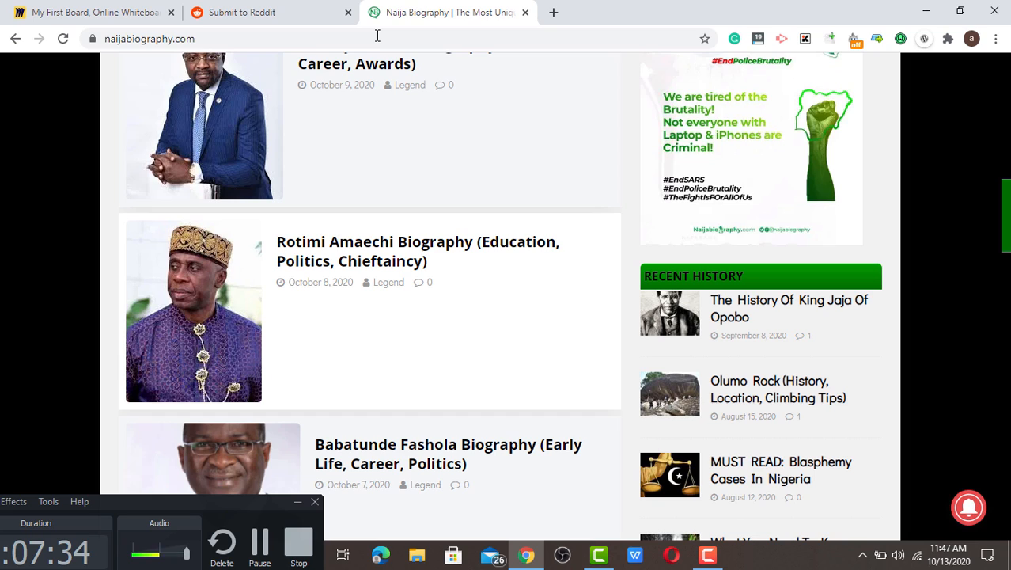
{"action": "mouse_move", "coordinate": [767, 299]}
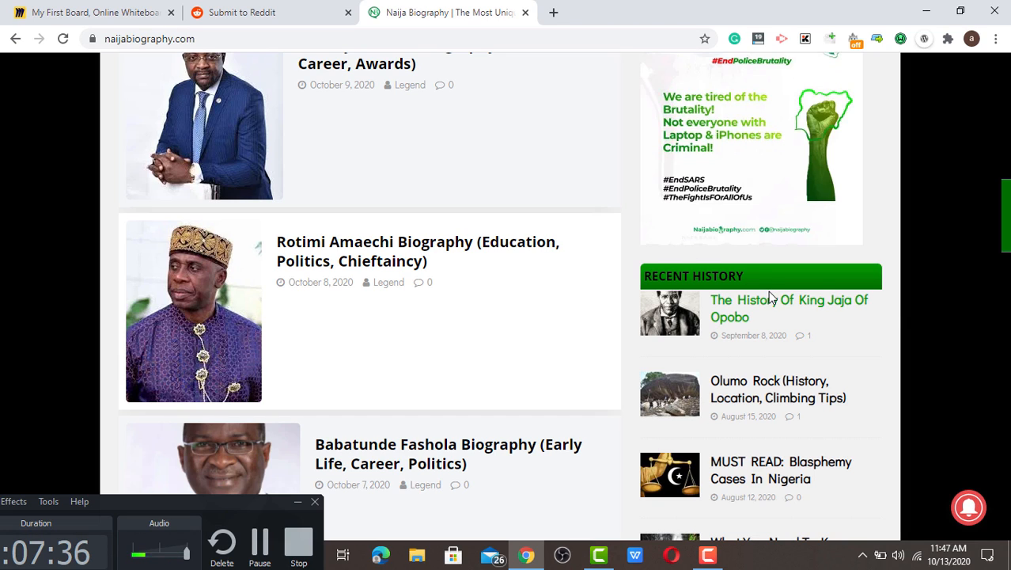
{"action": "mouse_move", "coordinate": [789, 307]}
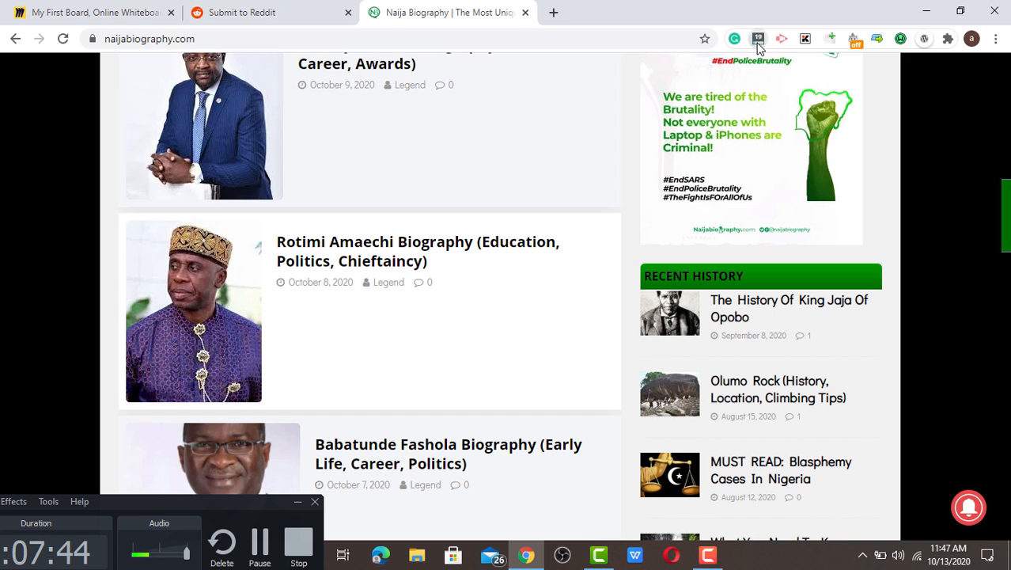
{"action": "left_click", "coordinate": [757, 38]}
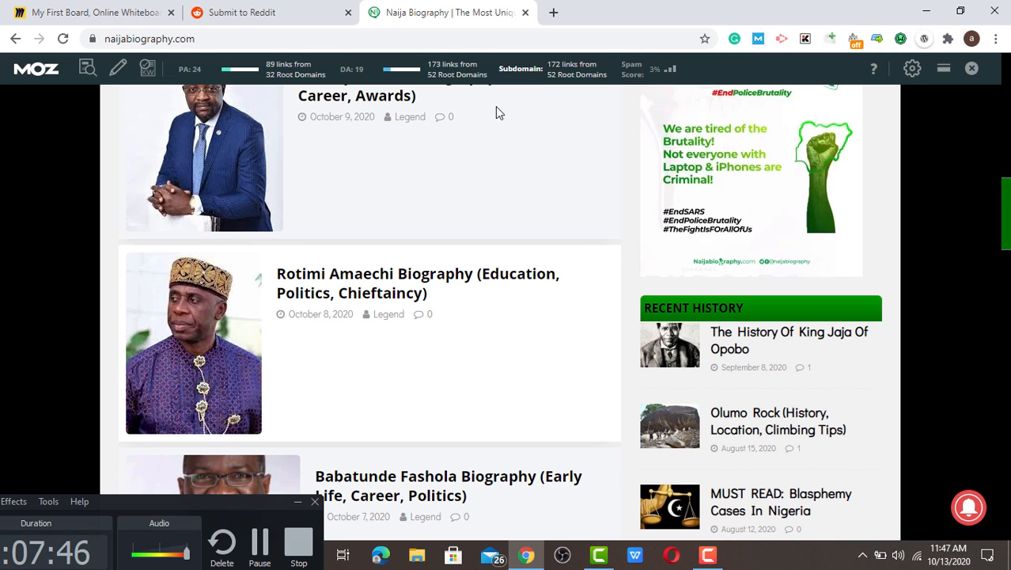
{"action": "mouse_move", "coordinate": [491, 90]}
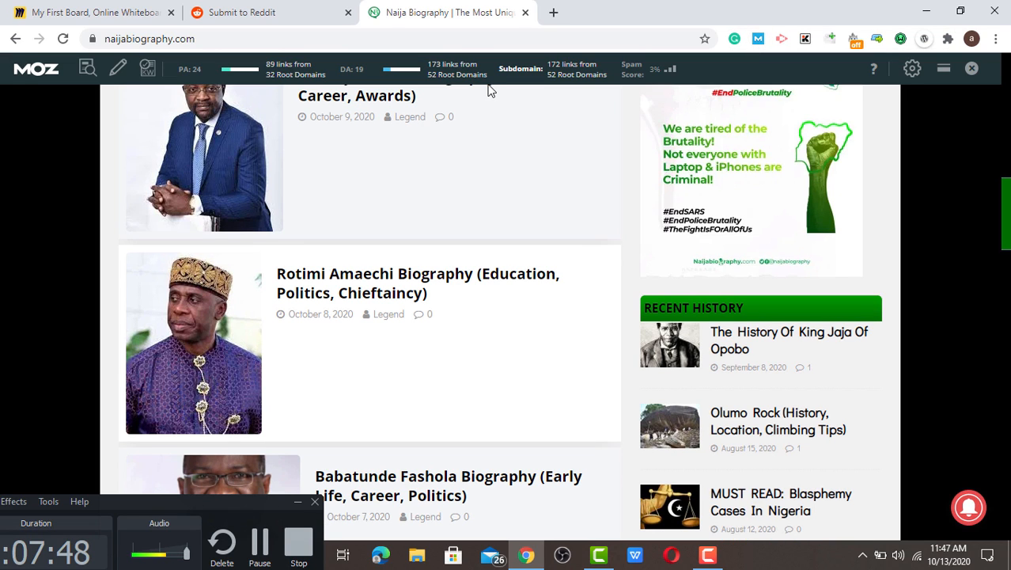
{"action": "mouse_move", "coordinate": [778, 50]}
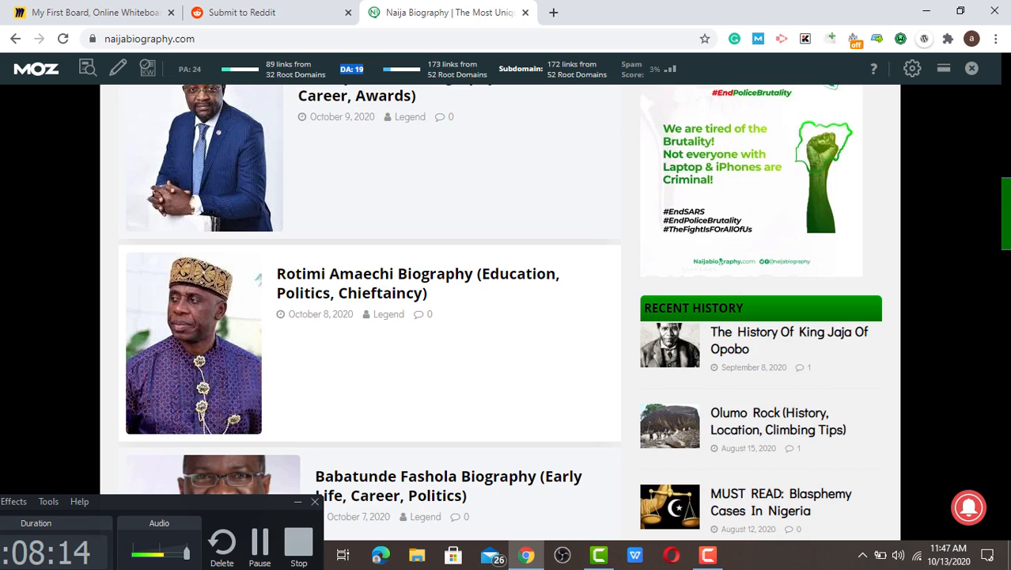
{"action": "scroll", "scroll_direction": "down", "scroll_amount": 3}
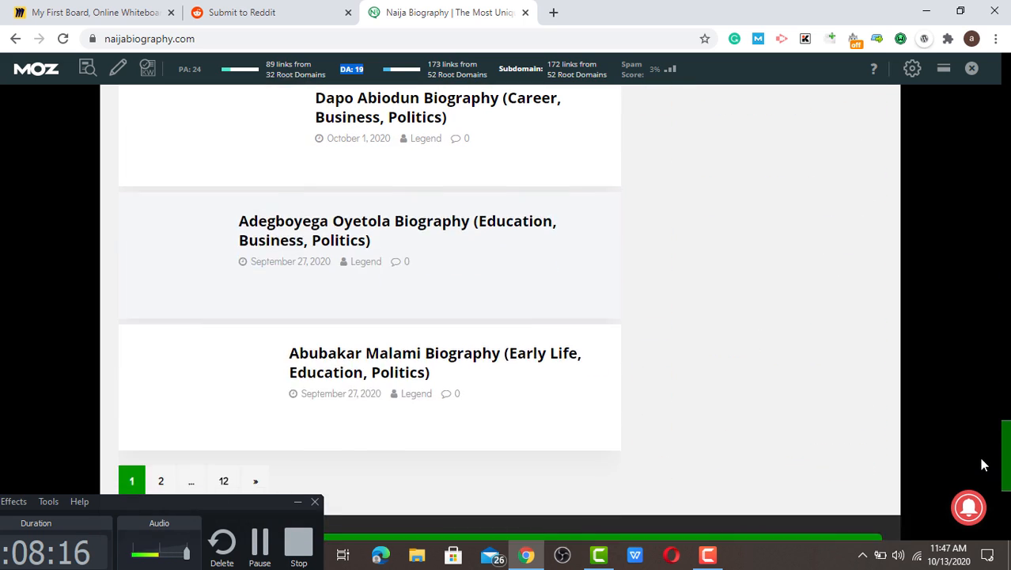
{"action": "scroll", "scroll_direction": "down", "scroll_amount": 3}
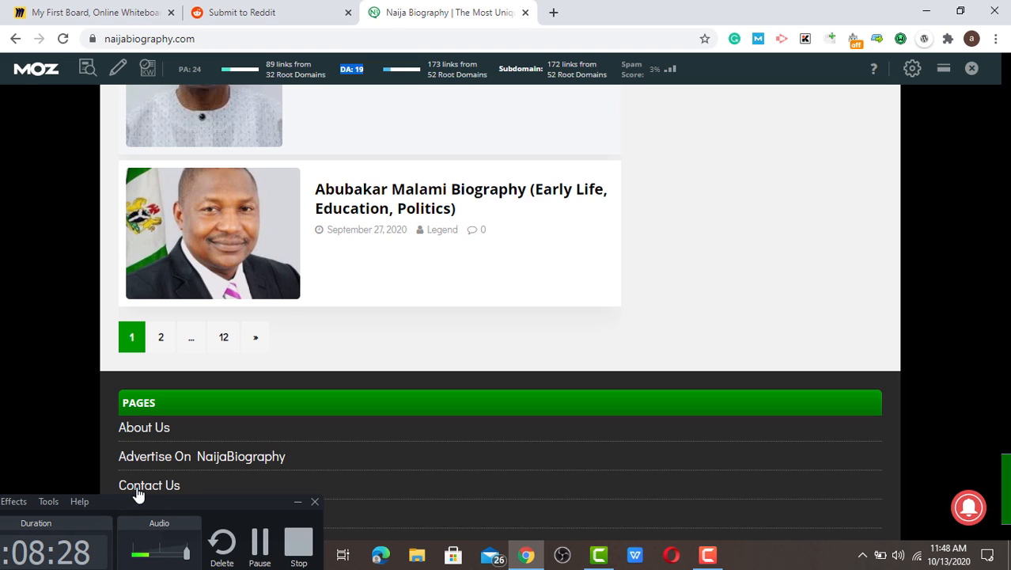
Step: Open Naijabiography's Contact Us page to view its email and WhatsApp details
{"action": "left_click", "coordinate": [149, 484]}
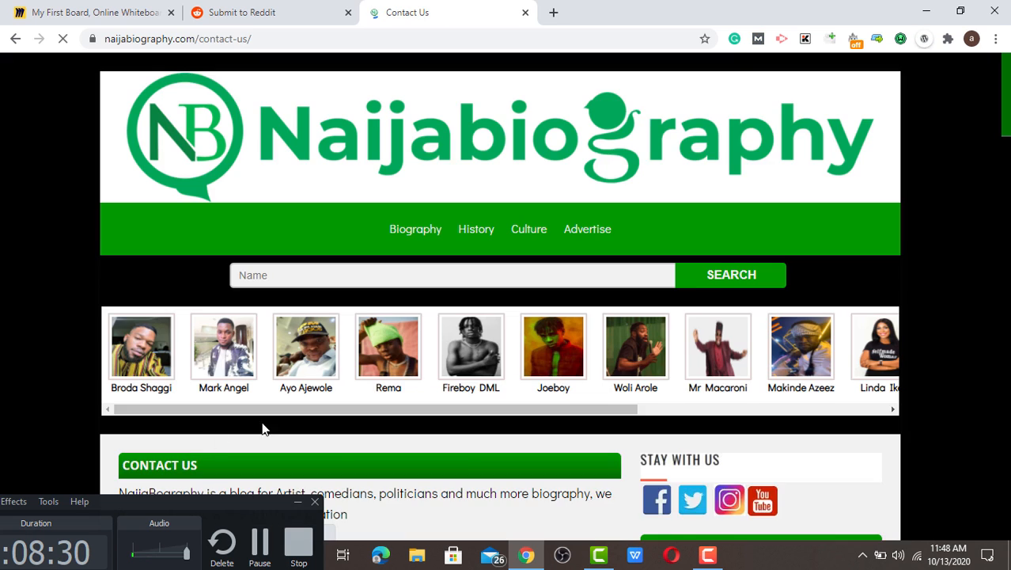
{"action": "scroll", "scroll_direction": "down", "scroll_amount": 3}
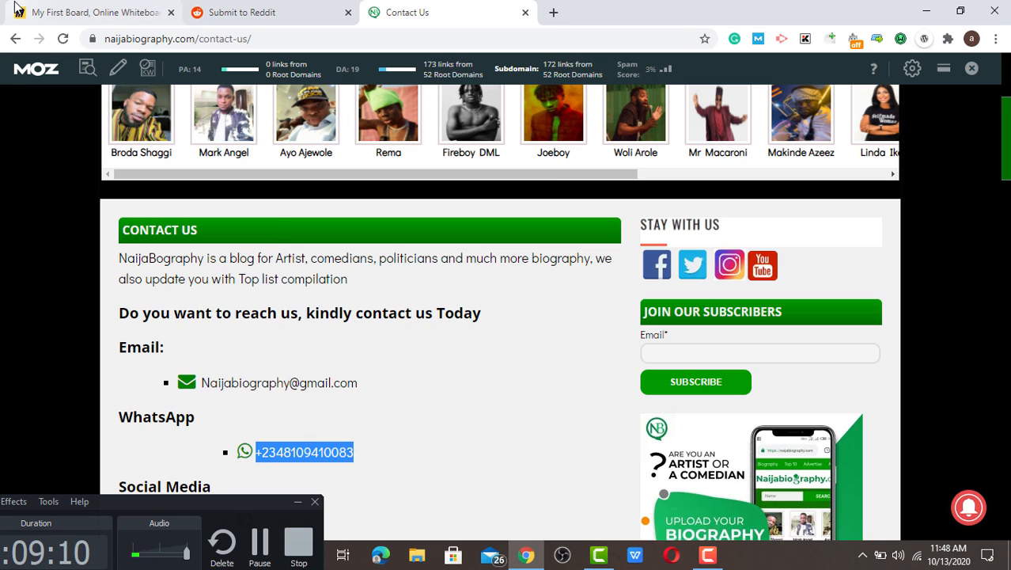
Step: Draw an arrow from the empty fifth box down to the website box on the Miro board
{"action": "left_click", "coordinate": [91, 13]}
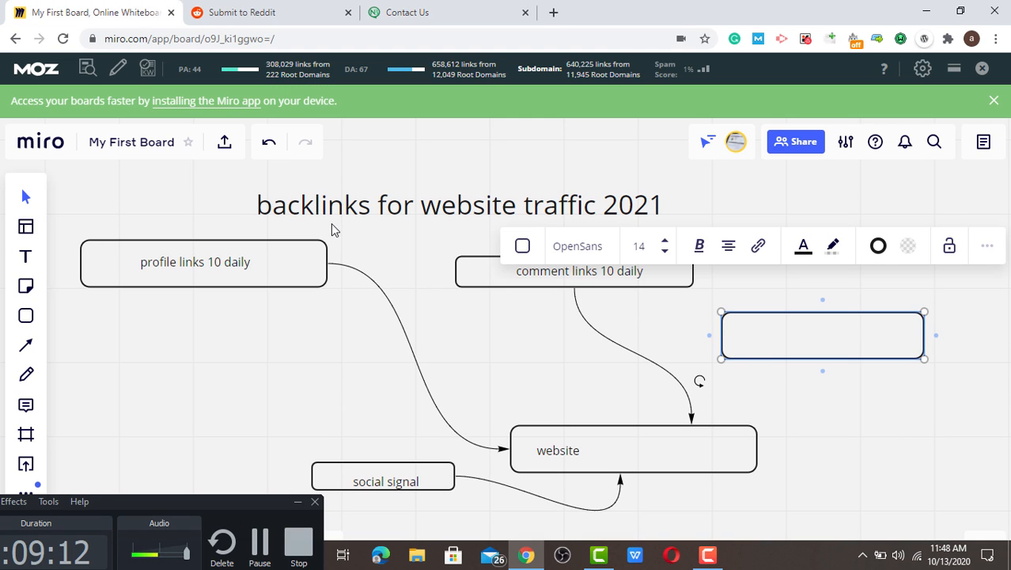
{"action": "mouse_move", "coordinate": [277, 220]}
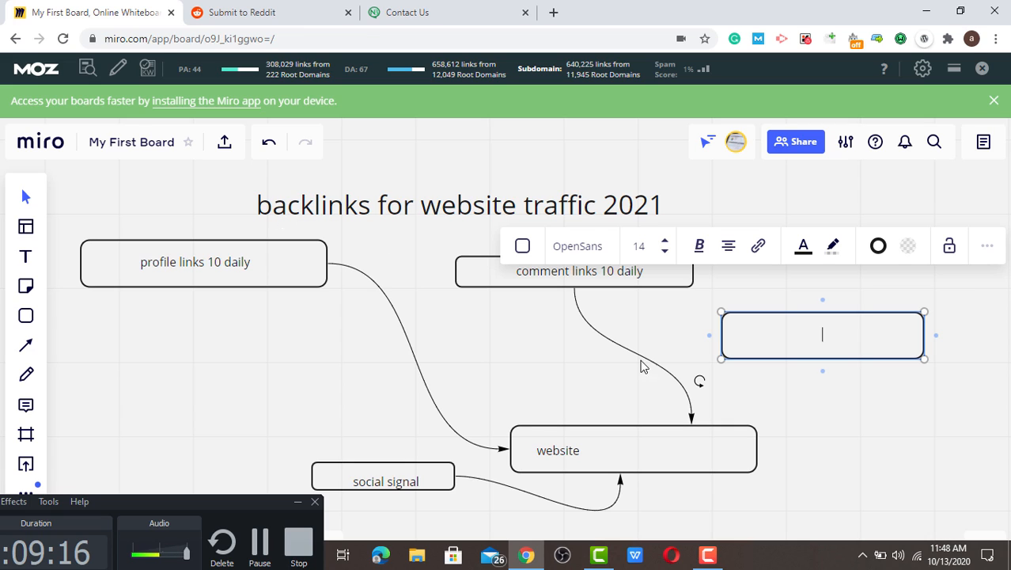
{"action": "mouse_move", "coordinate": [683, 464]}
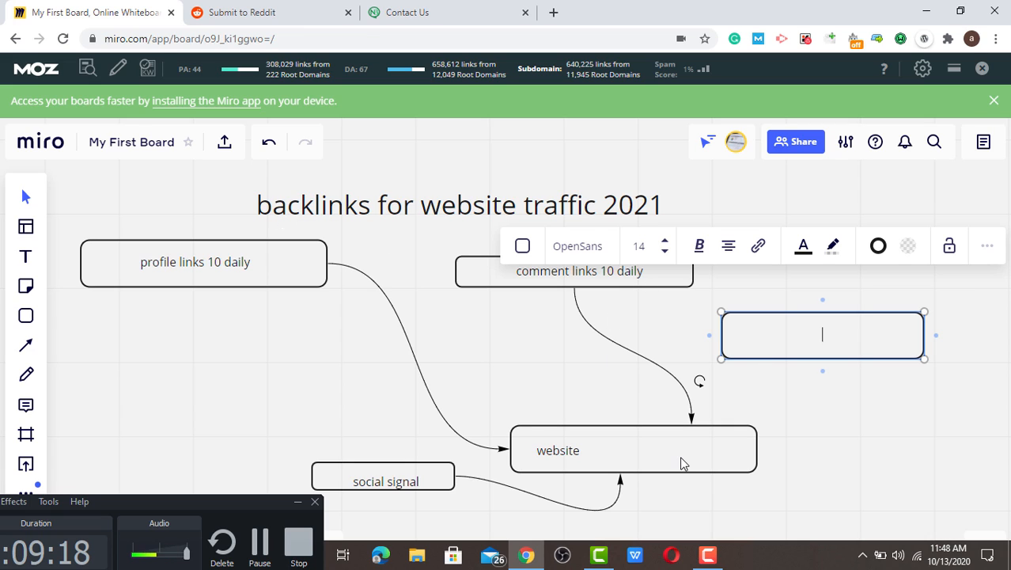
{"action": "mouse_move", "coordinate": [826, 376]}
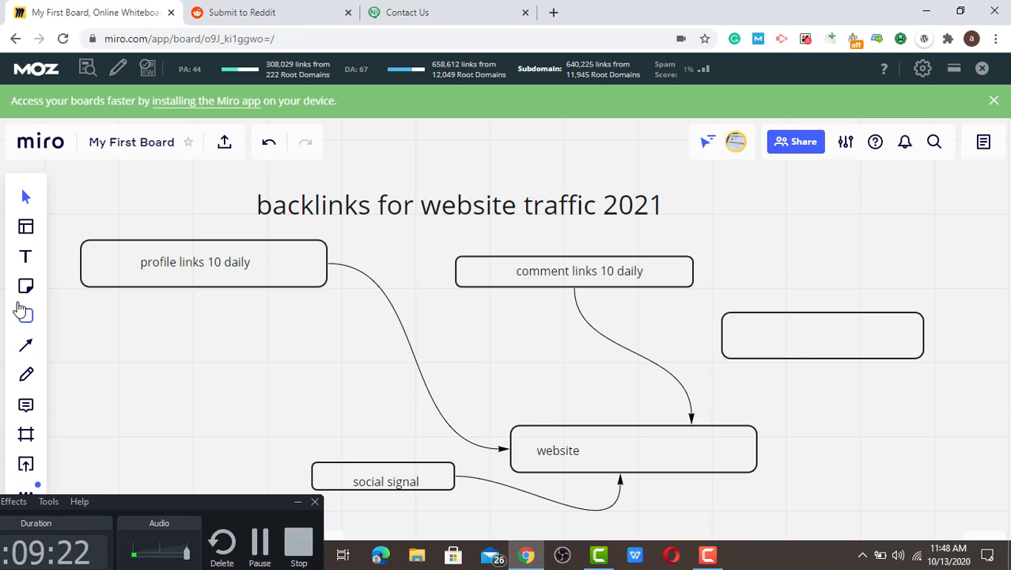
{"action": "left_click", "coordinate": [26, 345]}
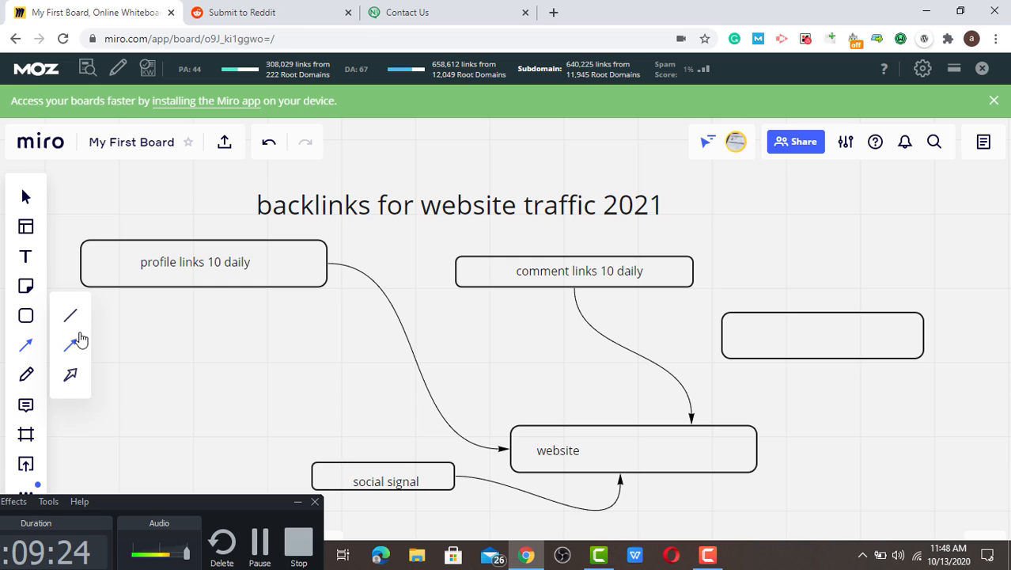
{"action": "left_click_drag", "start_coordinate": [778, 367], "coordinate": [826, 399]}
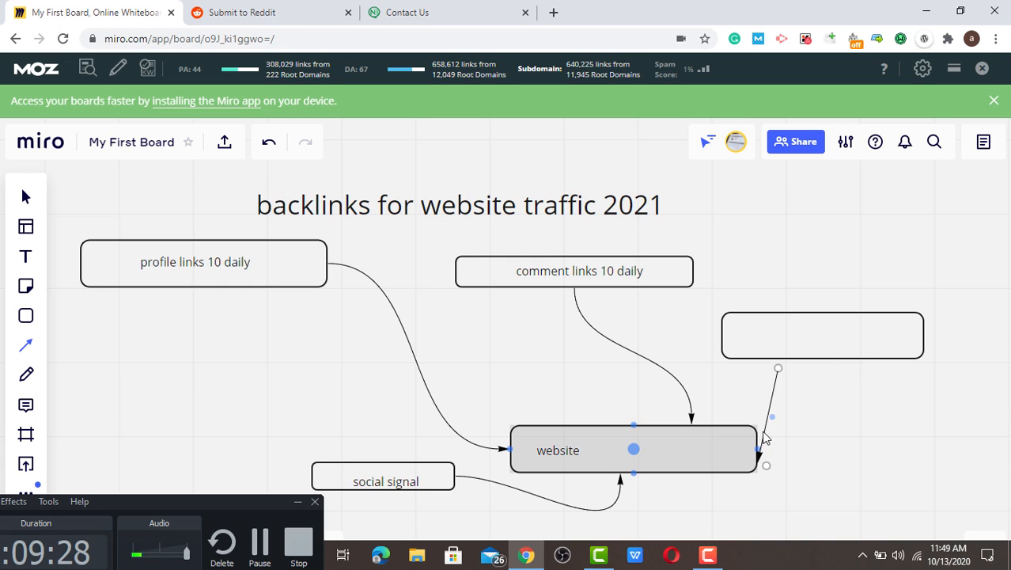
{"action": "left_click_drag", "start_coordinate": [763, 462], "coordinate": [625, 483]}
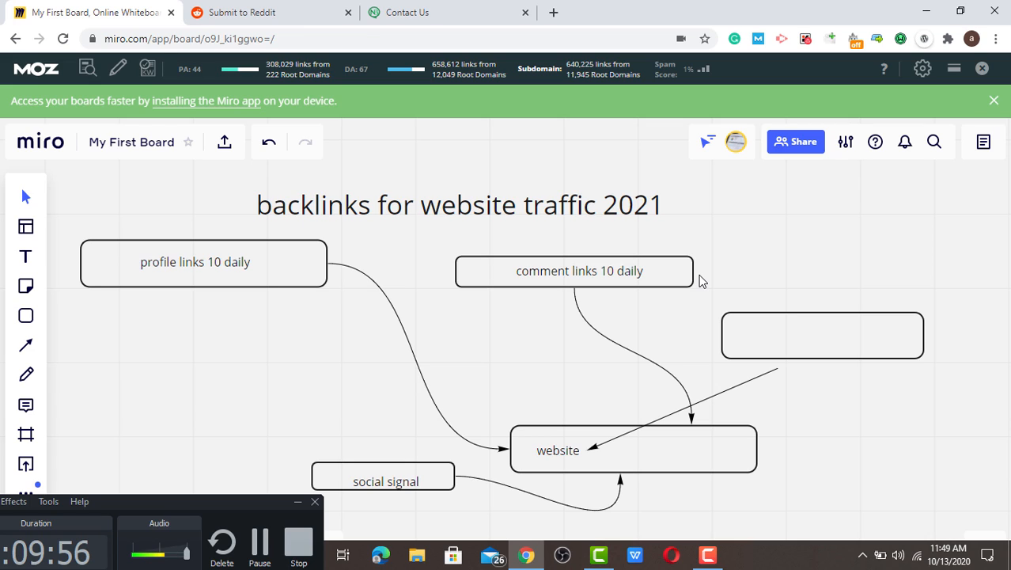
{"action": "mouse_move", "coordinate": [338, 236]}
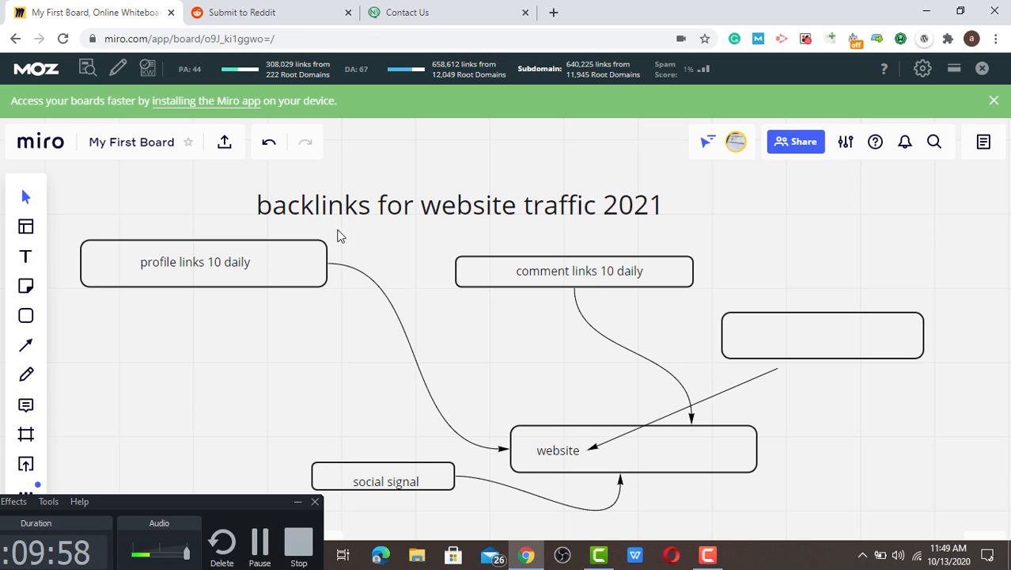
{"action": "mouse_move", "coordinate": [602, 313]}
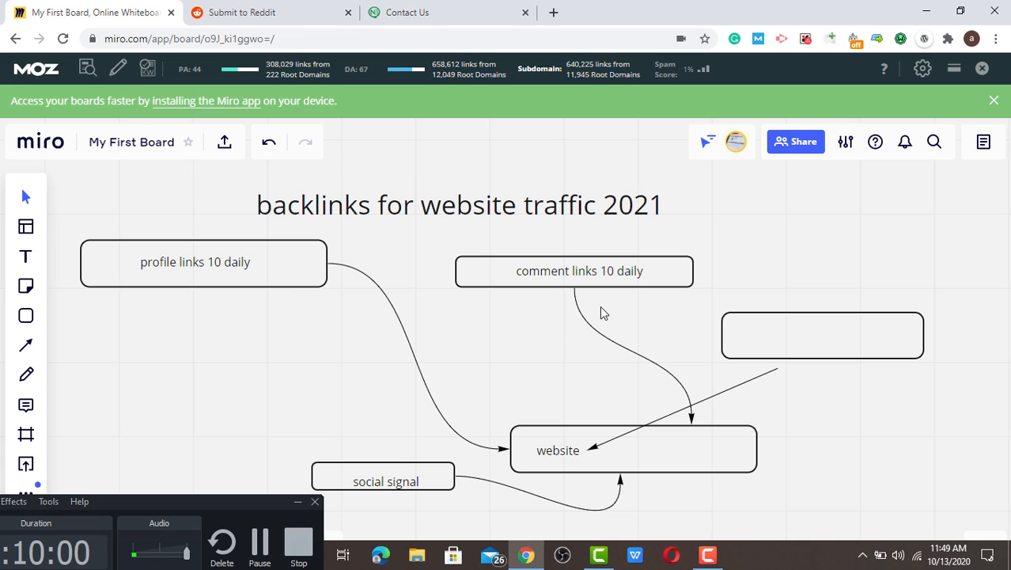
{"action": "mouse_move", "coordinate": [424, 488]}
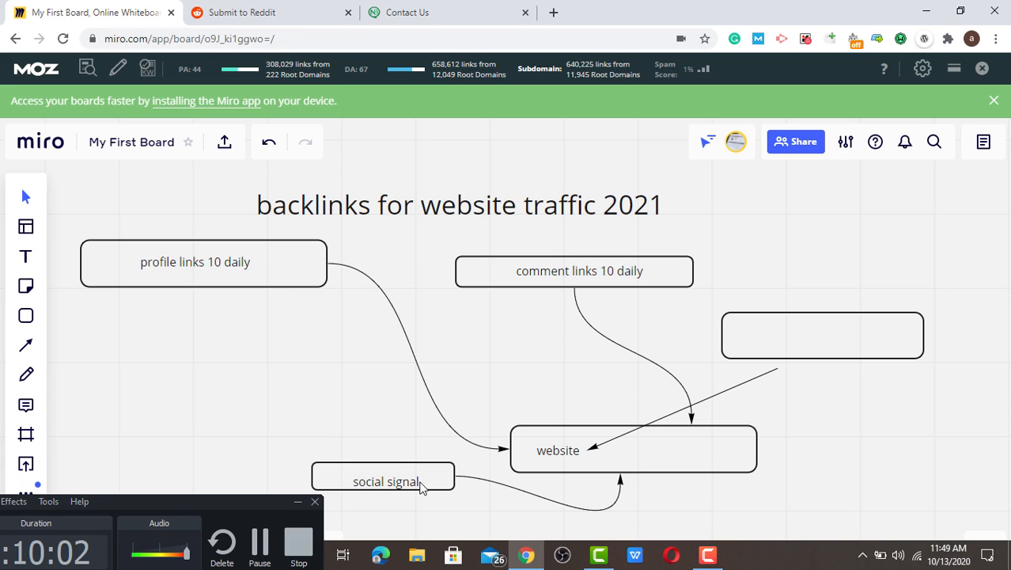
{"action": "mouse_move", "coordinate": [778, 349]}
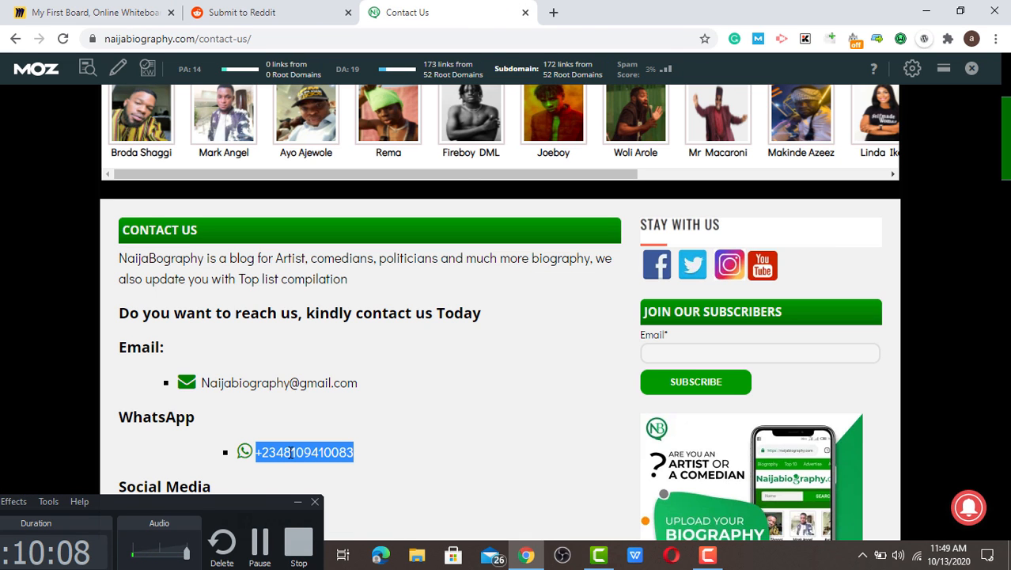
{"action": "mouse_move", "coordinate": [410, 415]}
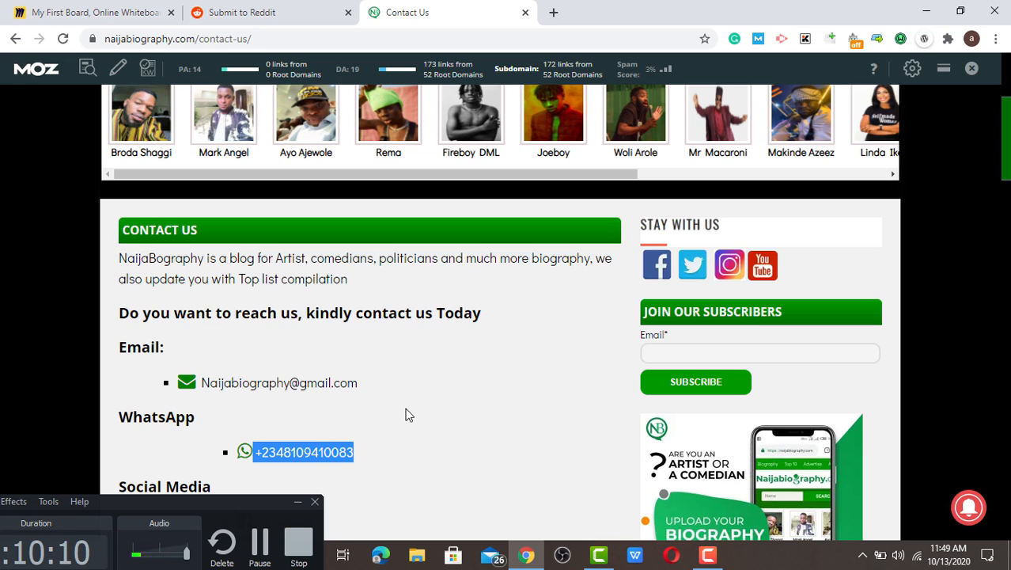
{"action": "mouse_move", "coordinate": [247, 161]}
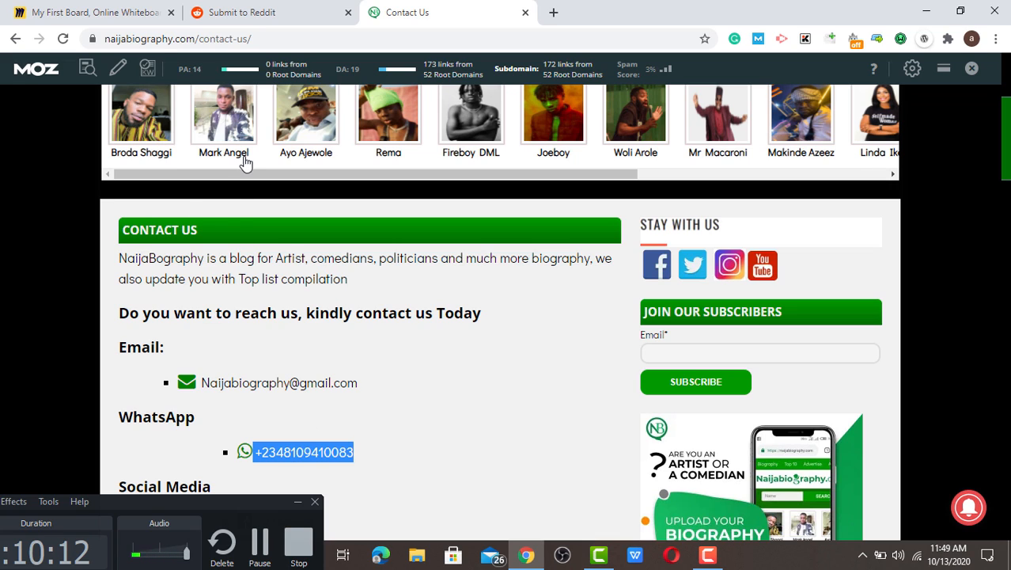
{"action": "mouse_move", "coordinate": [240, 214]}
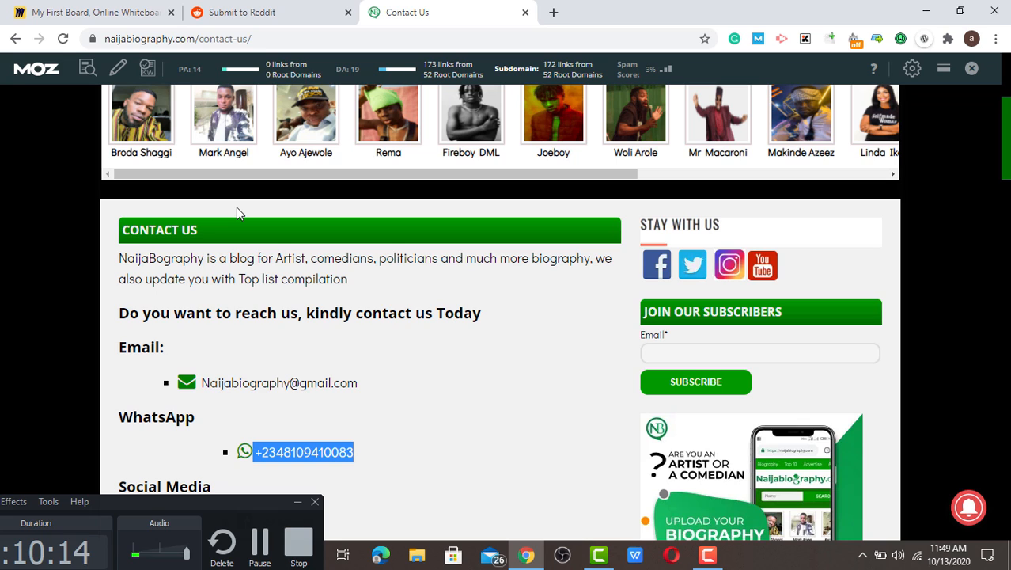
{"action": "mouse_move", "coordinate": [193, 229]}
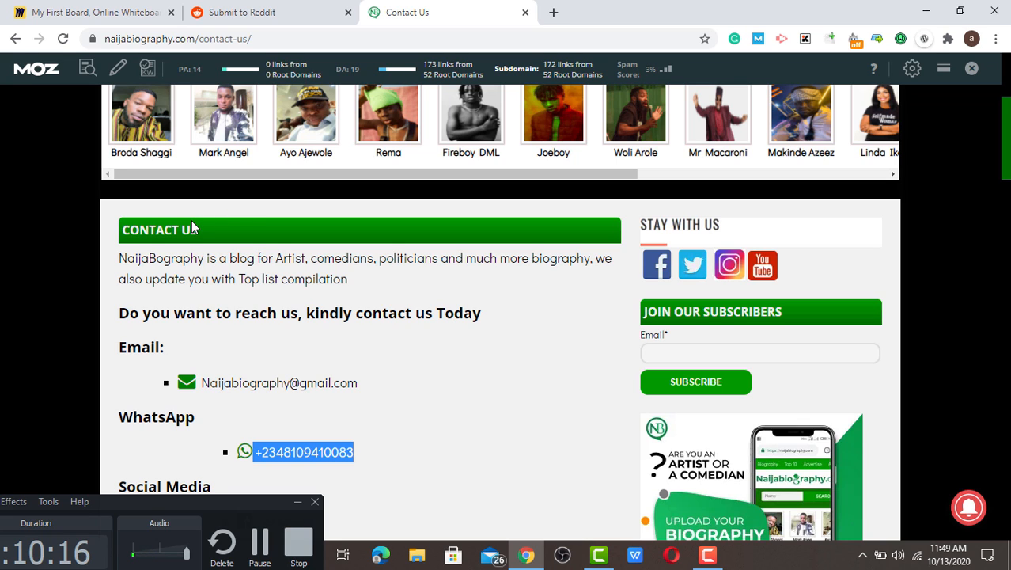
Step: Check the Reddit draft tab, then open a fourth blank browser tab
{"action": "left_click", "coordinate": [269, 12]}
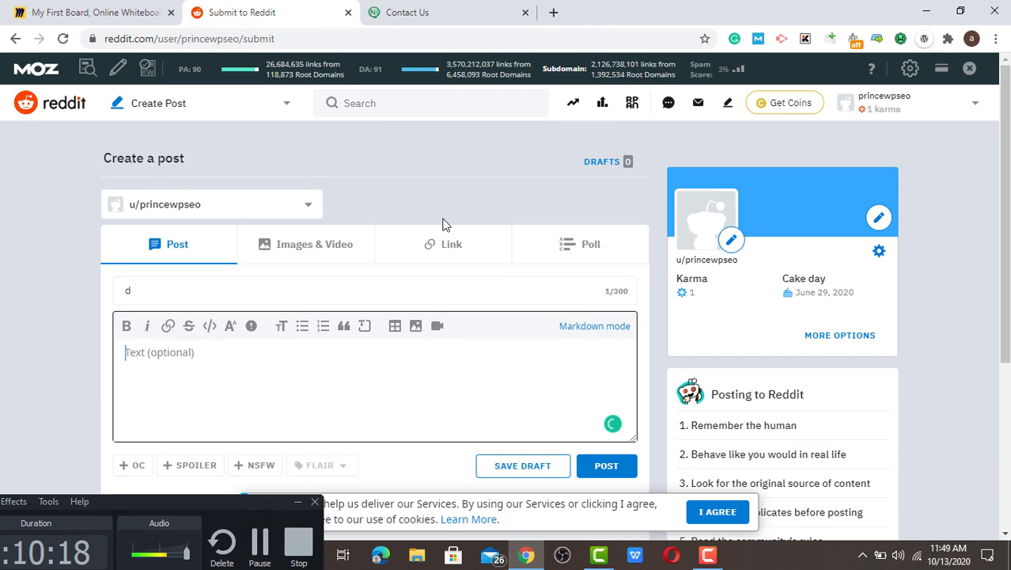
{"action": "mouse_move", "coordinate": [465, 197]}
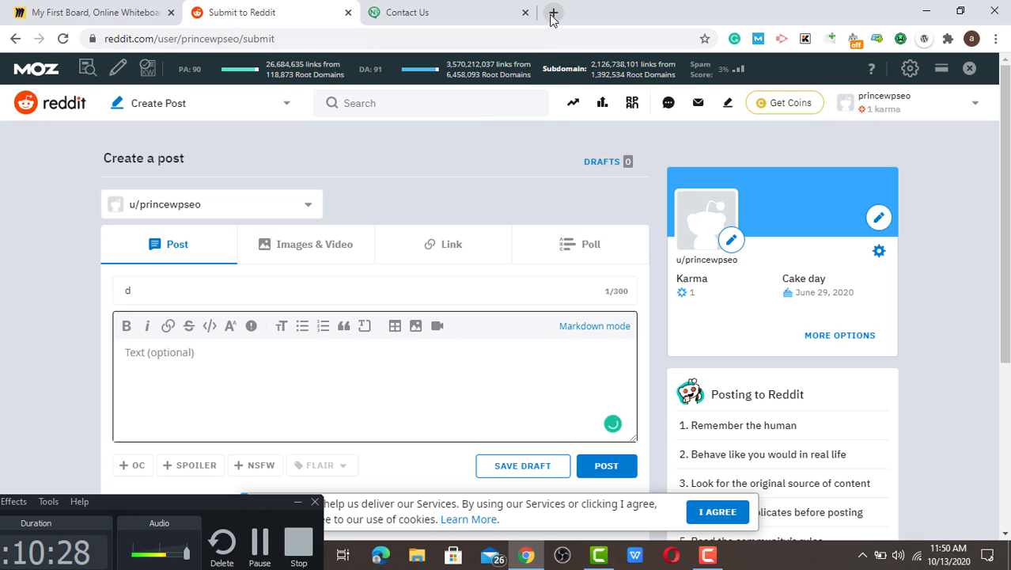
{"action": "left_click", "coordinate": [554, 12]}
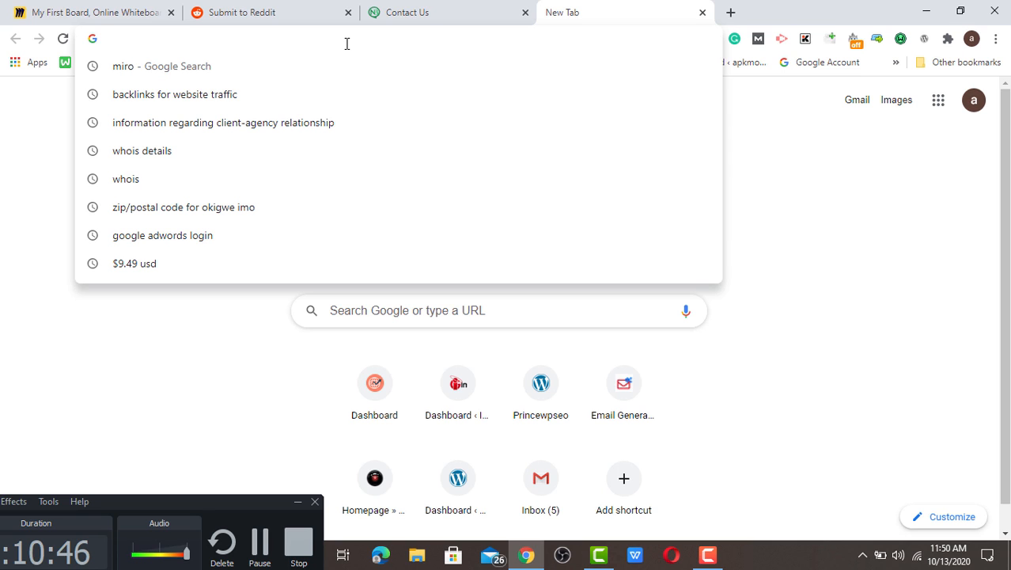
Step: Return to the Miro backlinks board with its five boxes and arrows
{"action": "left_click", "coordinate": [87, 13]}
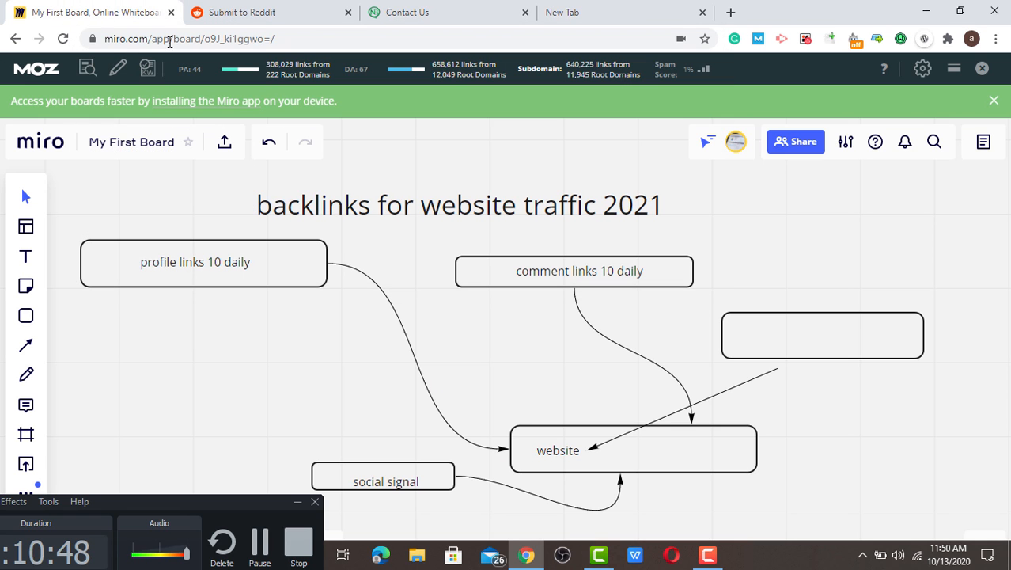
{"action": "mouse_move", "coordinate": [418, 462]}
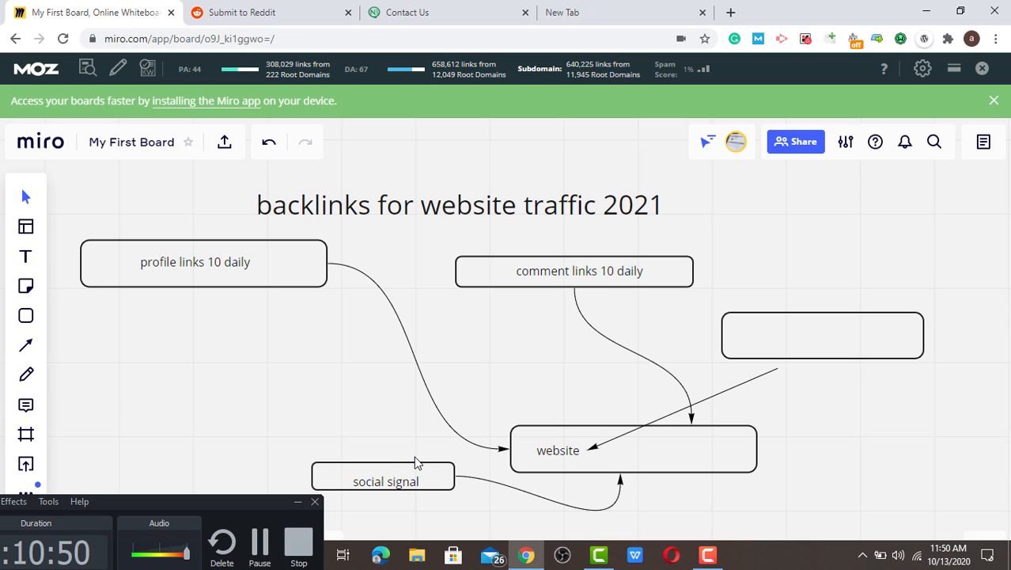